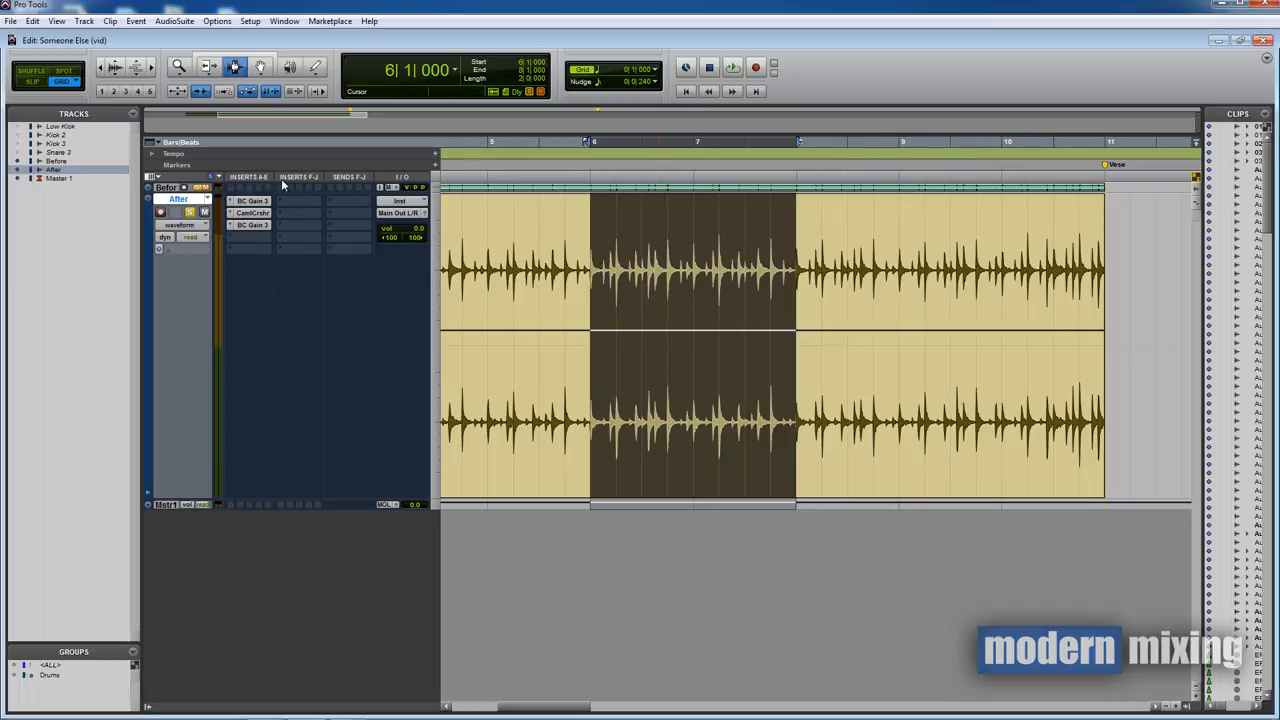
Open the first BC Gain 3 insert on the After track and drag its window aside
left_click(251, 200)
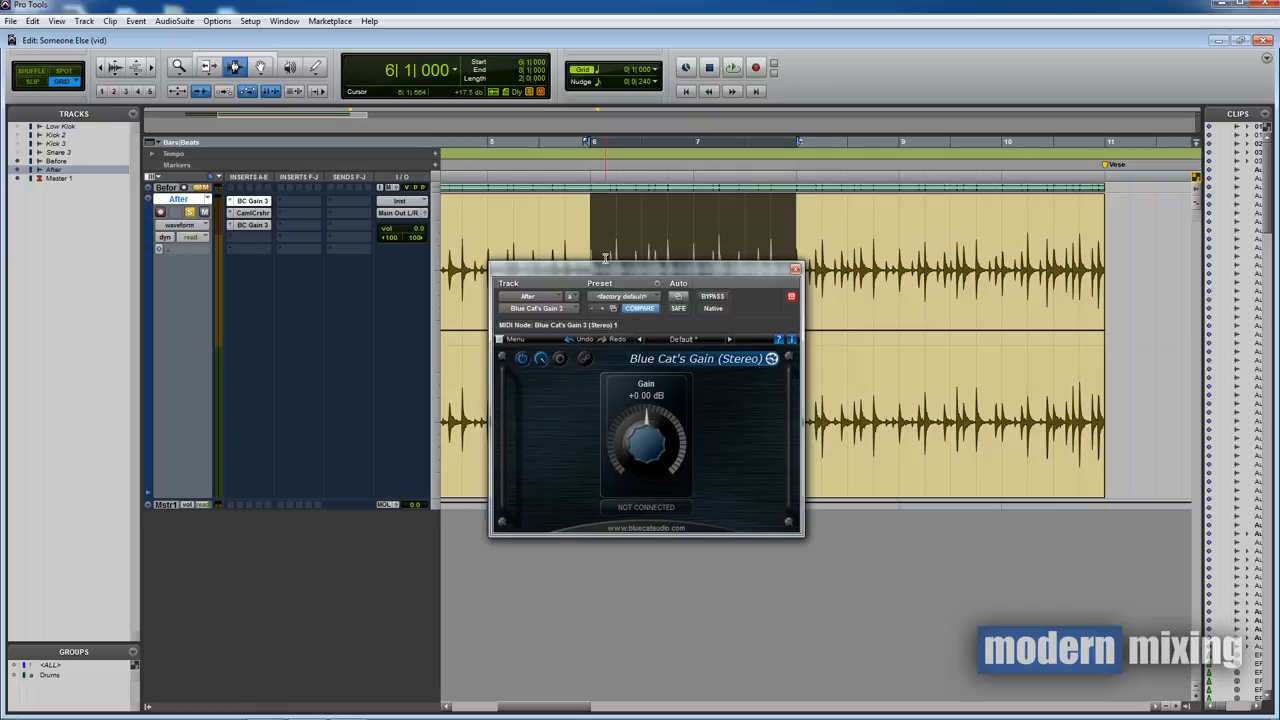
mouse_move(690, 441)
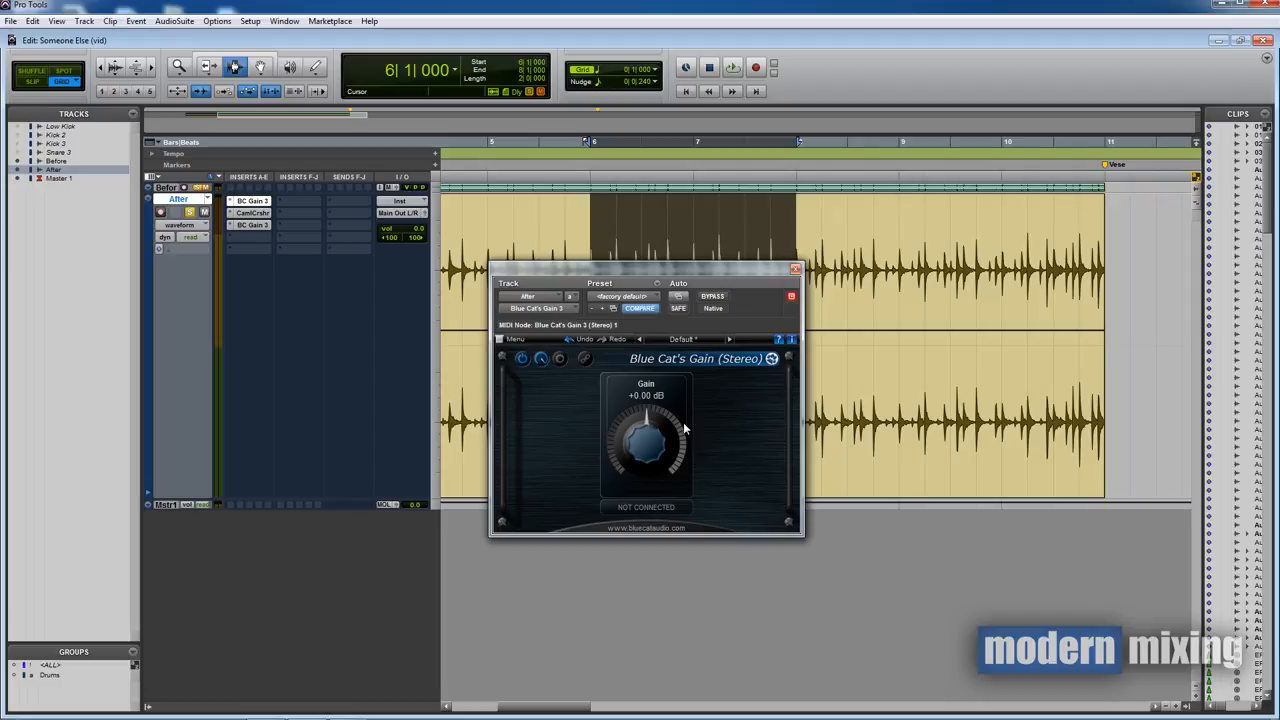
left_click_drag(645, 275, 660, 307)
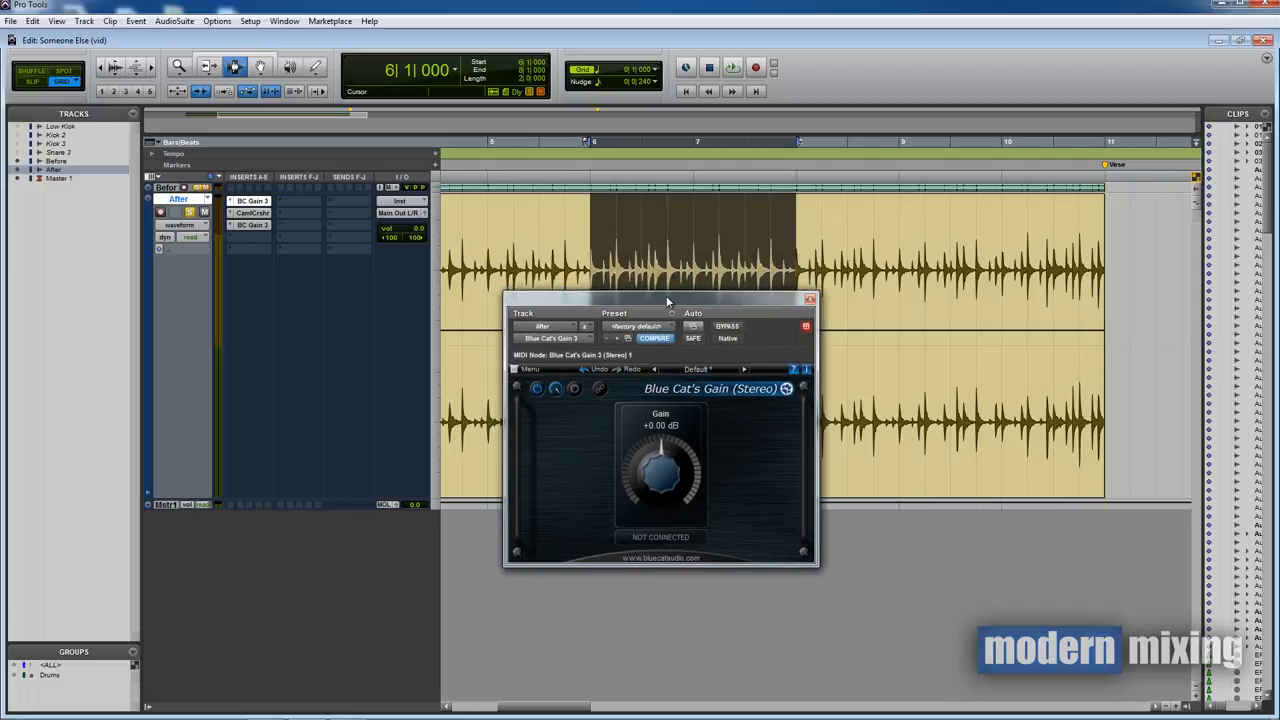
left_click_drag(660, 301, 630, 294)
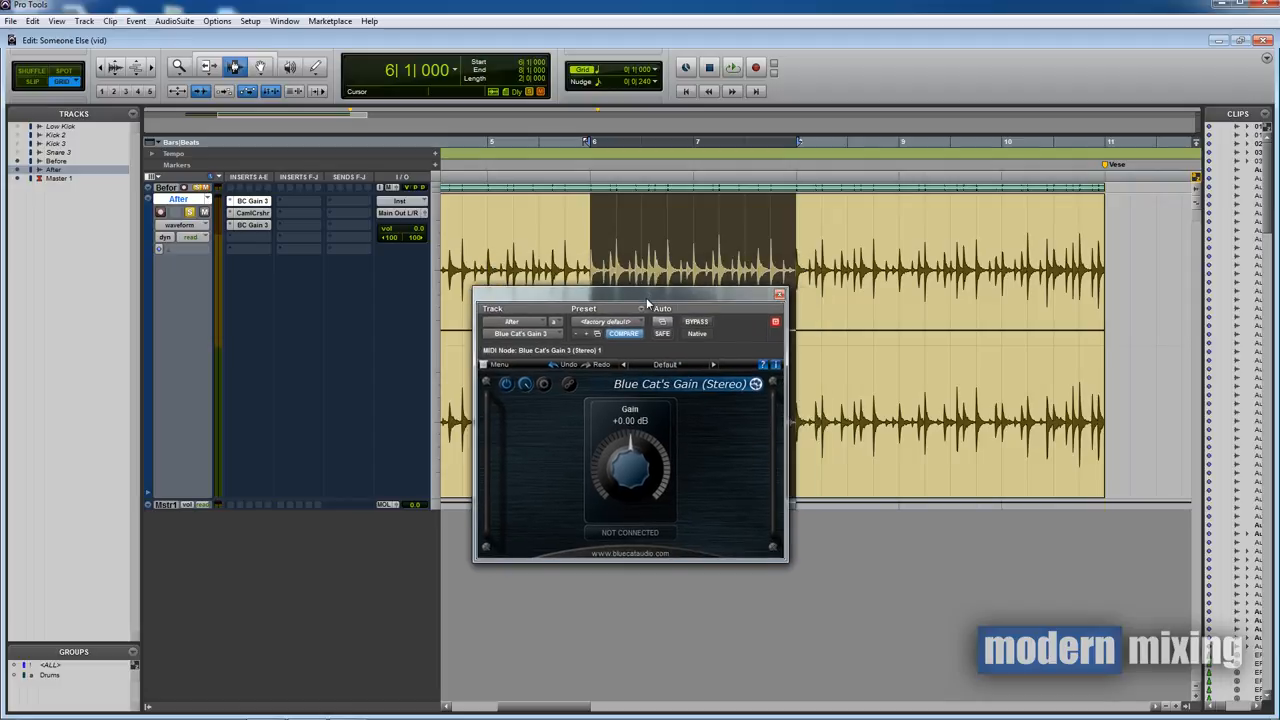
left_click_drag(630, 308, 295, 390)
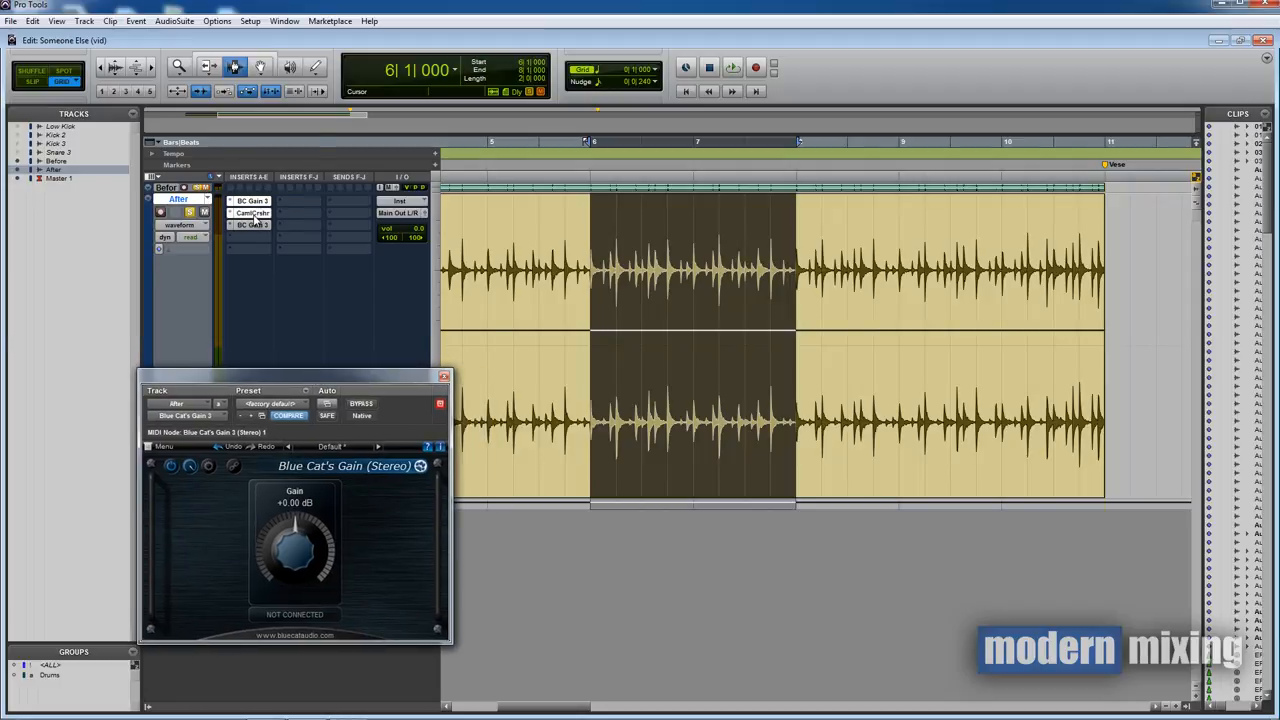
Open CamelCrusher, then raise the first gain to +4 dB and return it to 0 dB
left_click(251, 212)
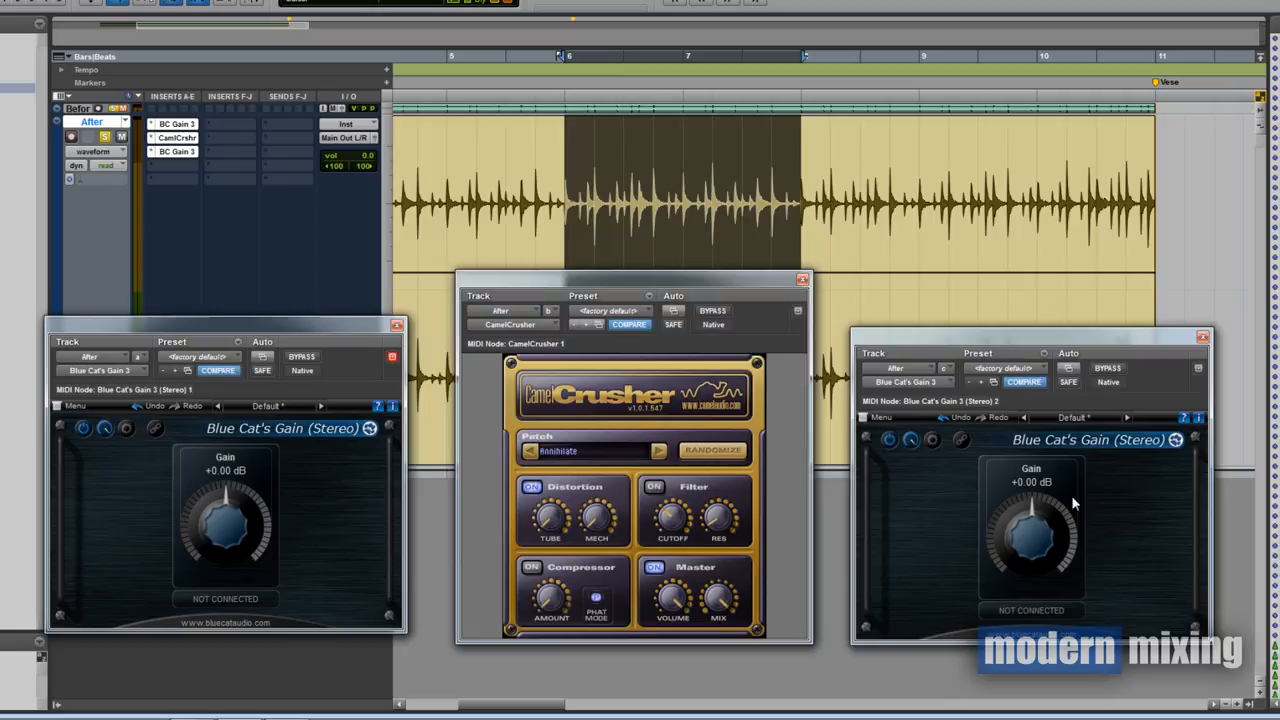
mouse_move(367, 415)
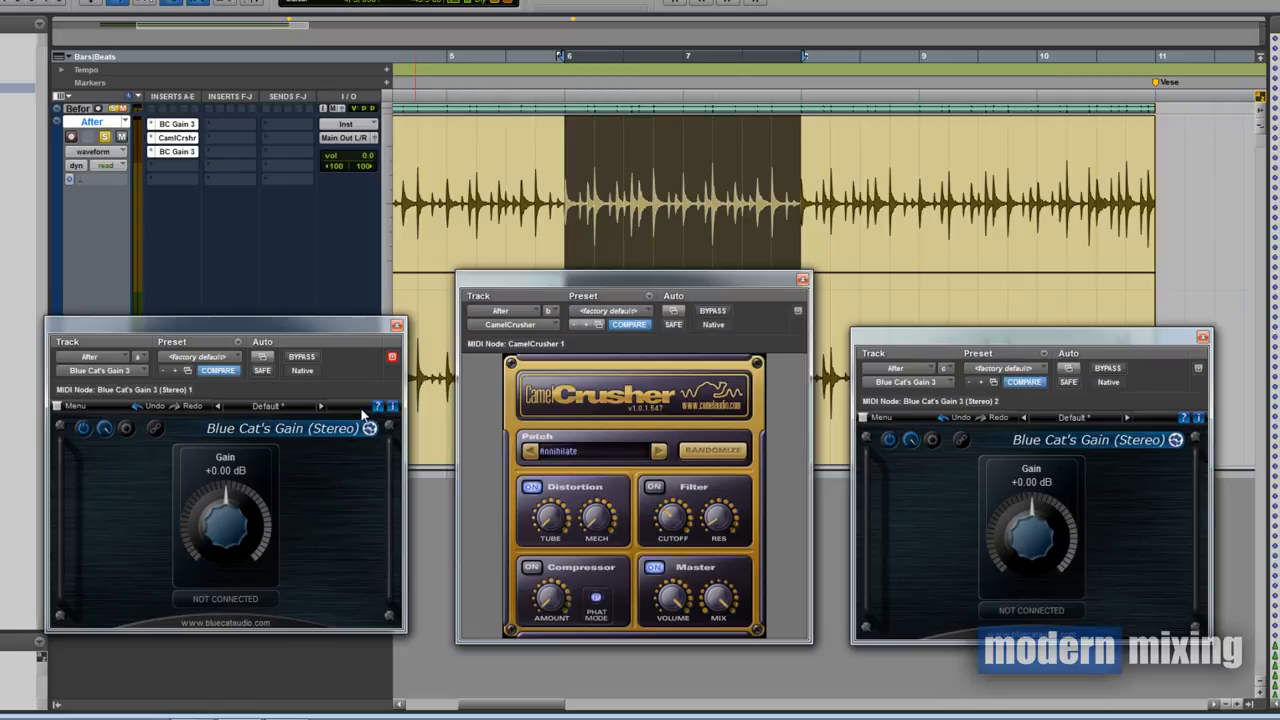
left_click_drag(225, 520, 225, 490)
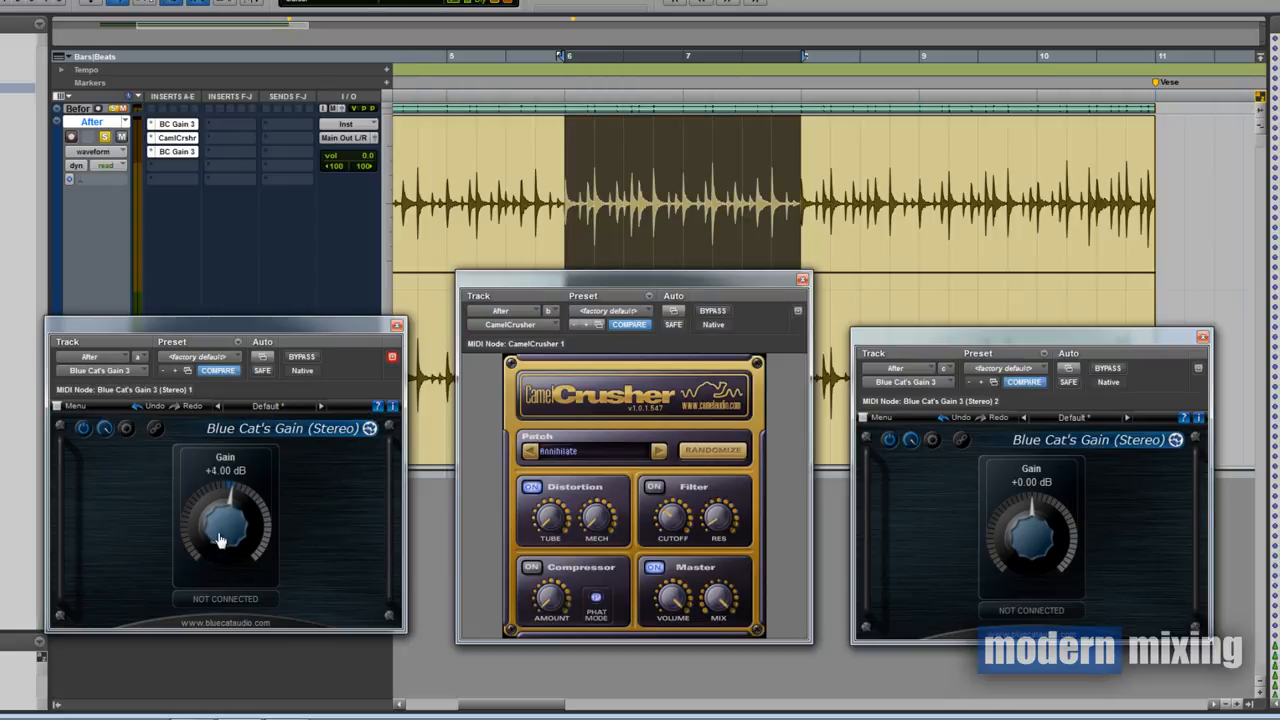
left_click_drag(225, 520, 235, 490)
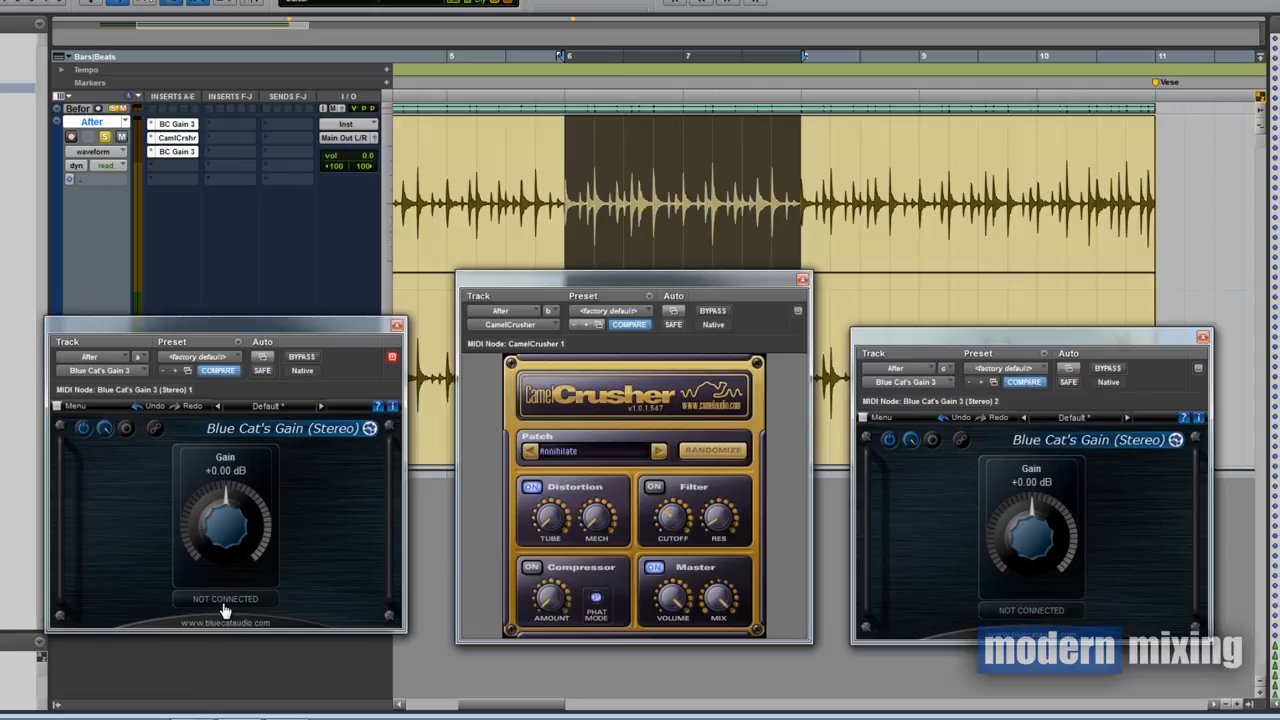
mouse_move(229, 611)
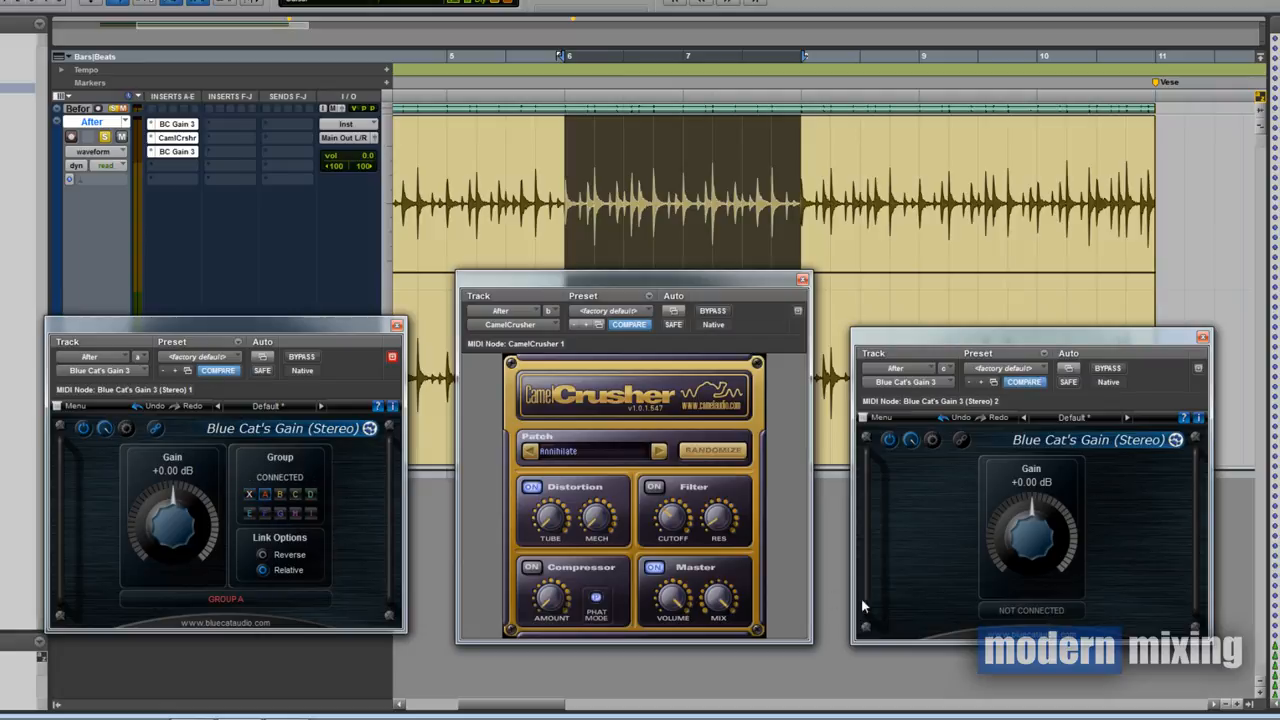
mouse_move(1010, 522)
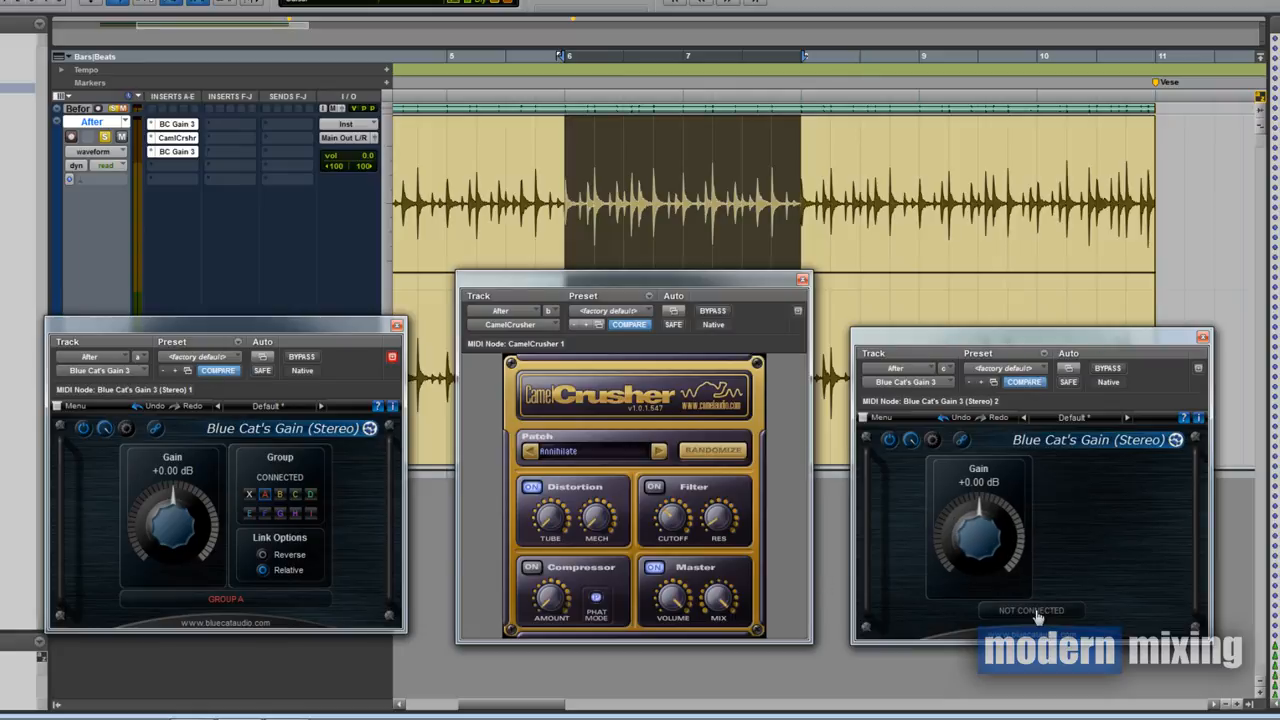
Connect the second Blue Cat's Gain plugin to group A
left_click(1031, 610)
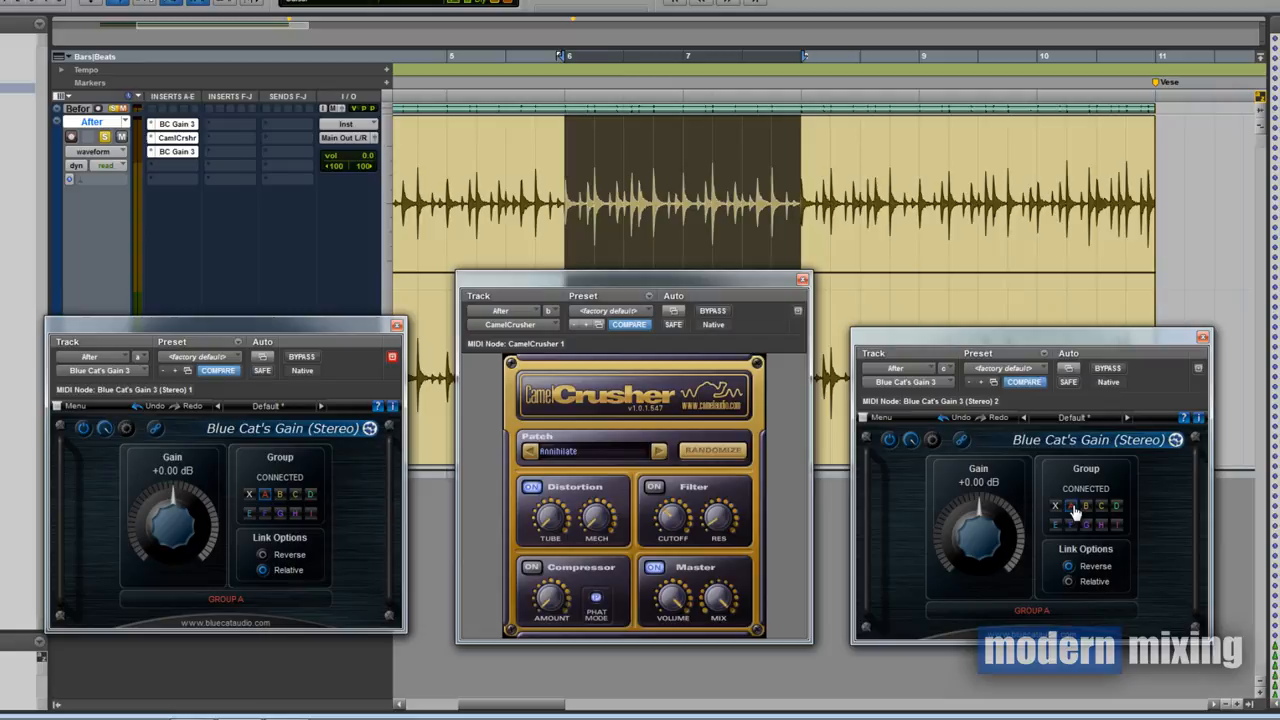
mouse_move(365, 465)
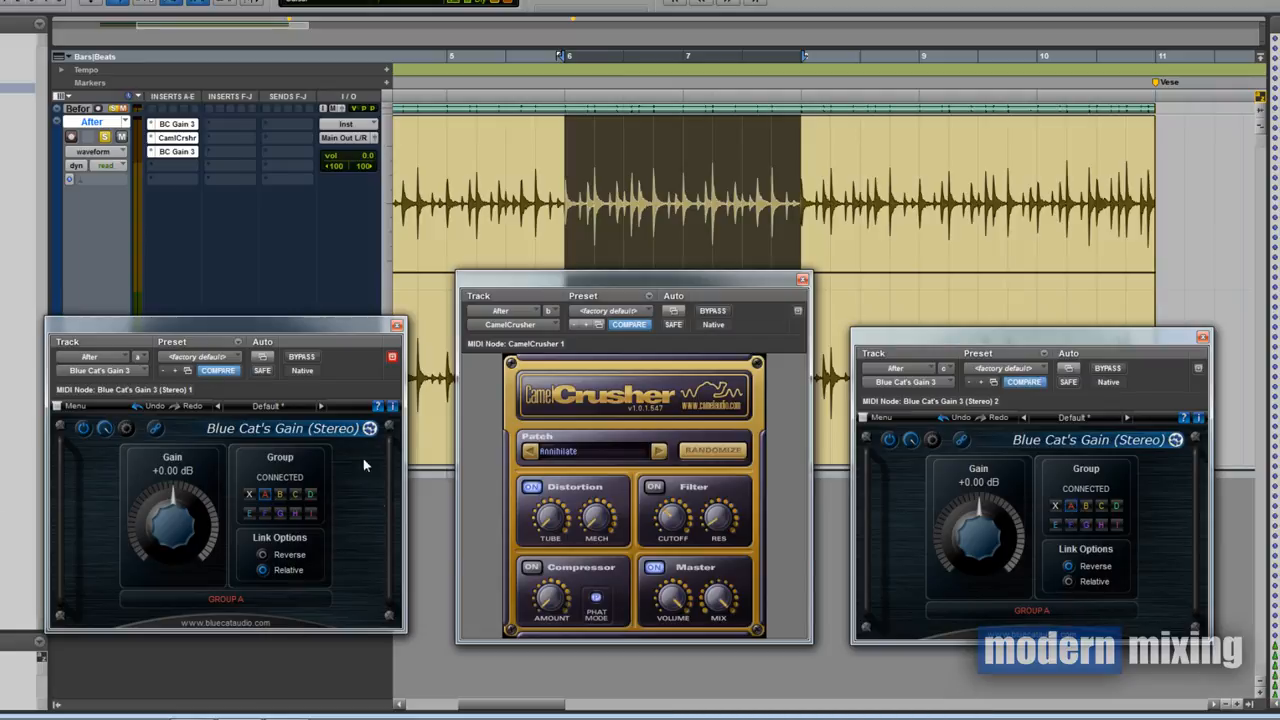
mouse_move(377, 506)
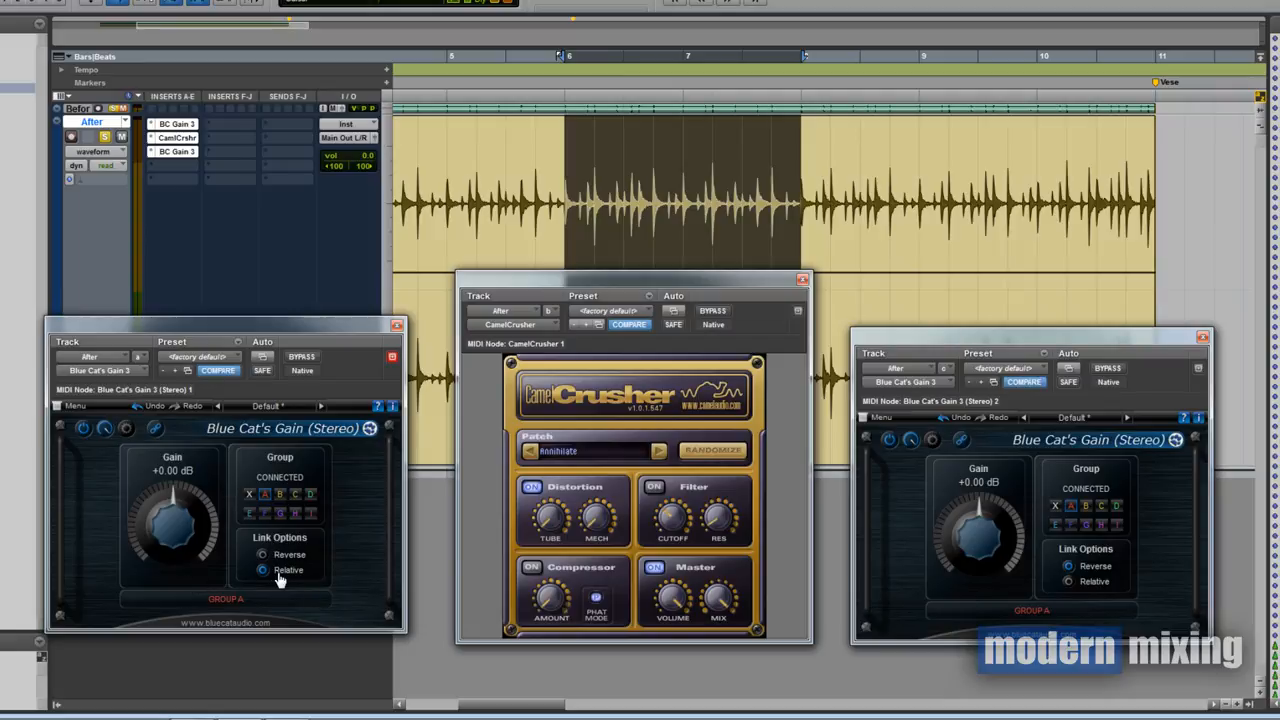
mouse_move(1030, 545)
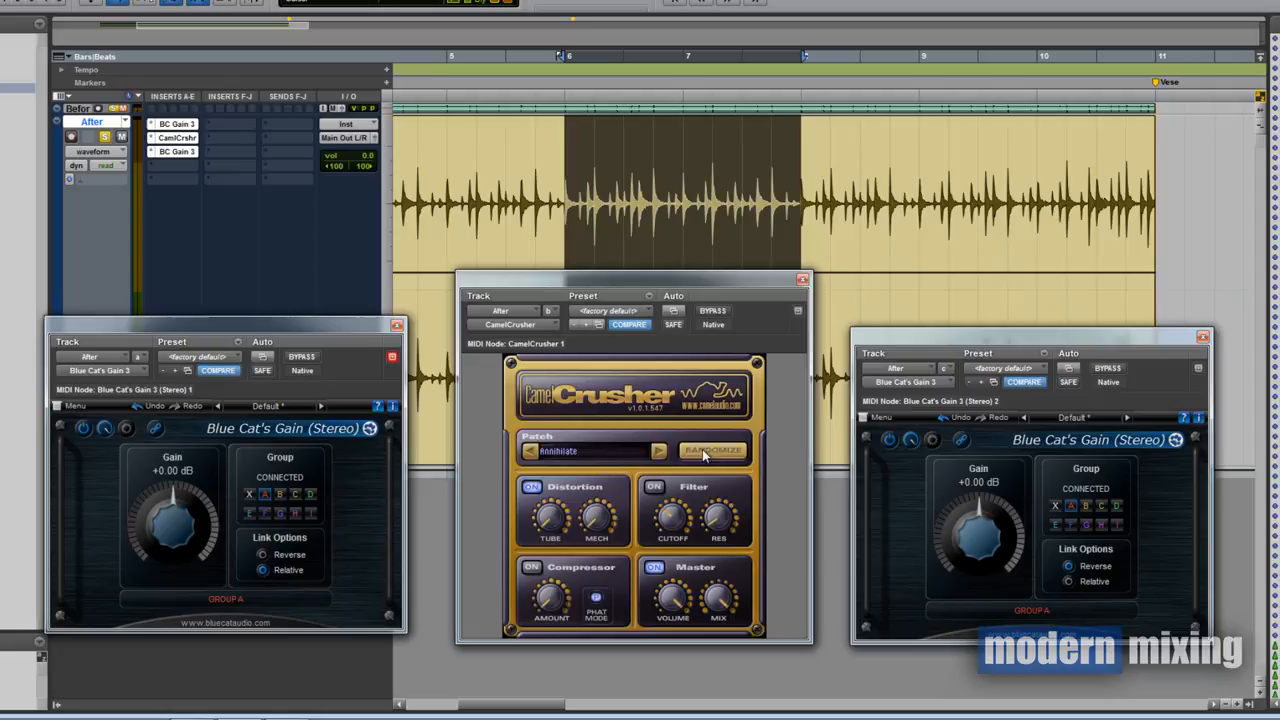
Boost the first gain to +9 dB so the linked second gain drops to -9 dB
left_click_drag(172, 520, 172, 500)
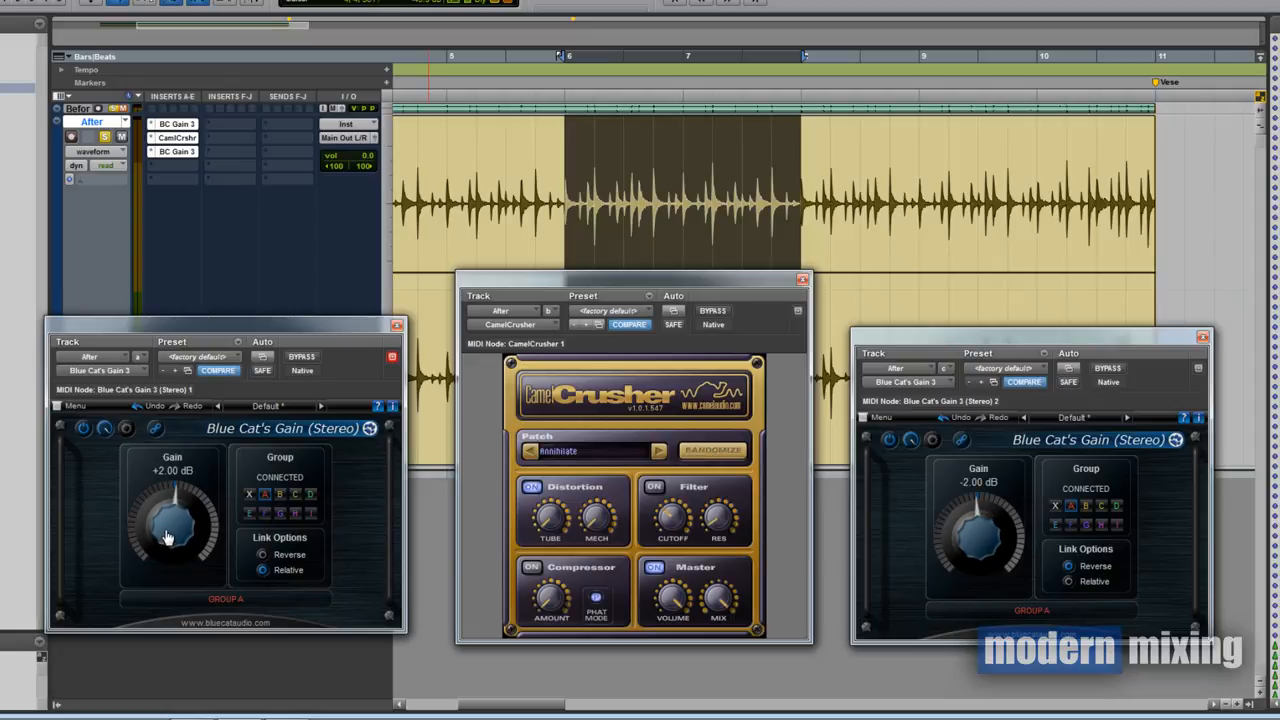
left_click_drag(172, 520, 178, 500)
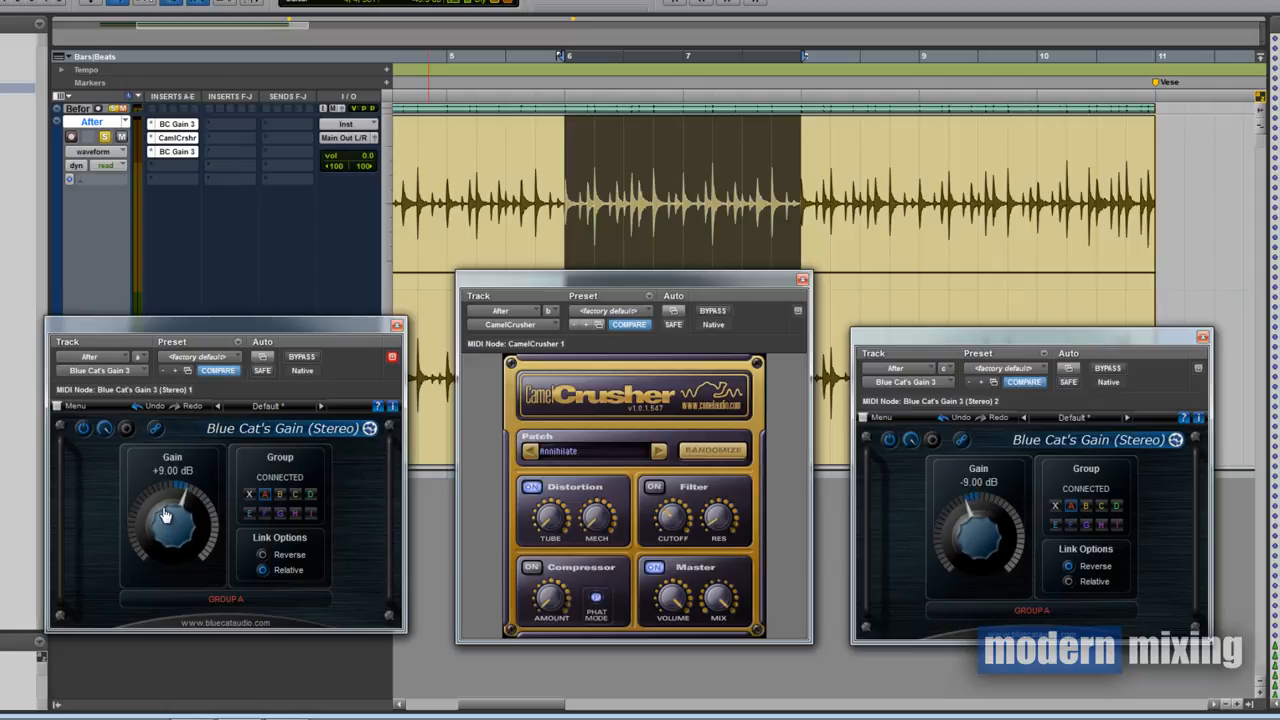
left_click_drag(172, 520, 180, 490)
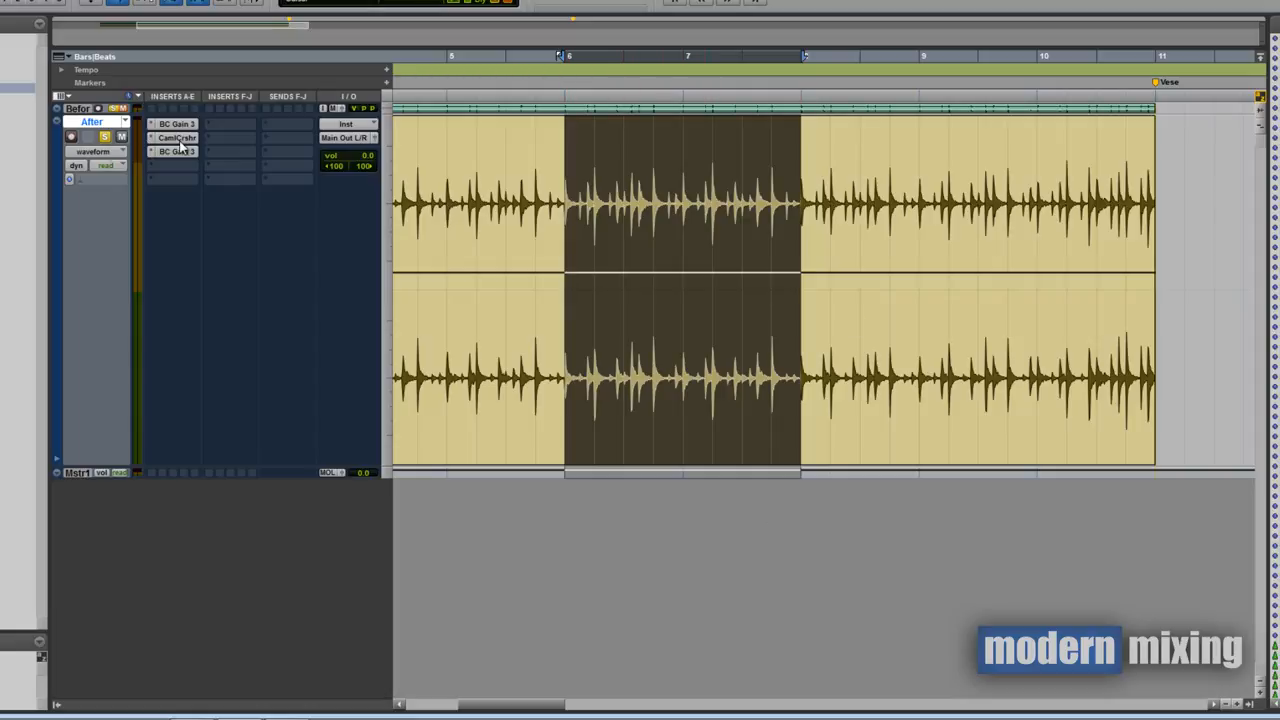
left_click(178, 137)
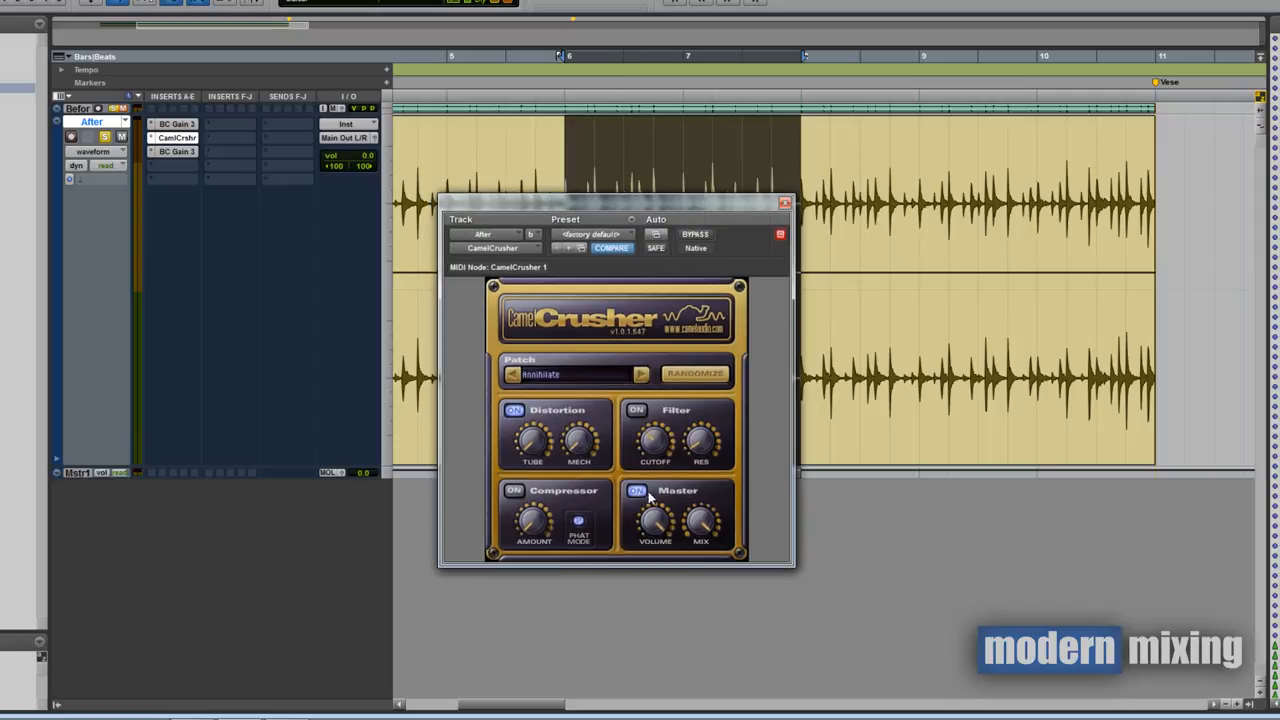
mouse_move(658, 516)
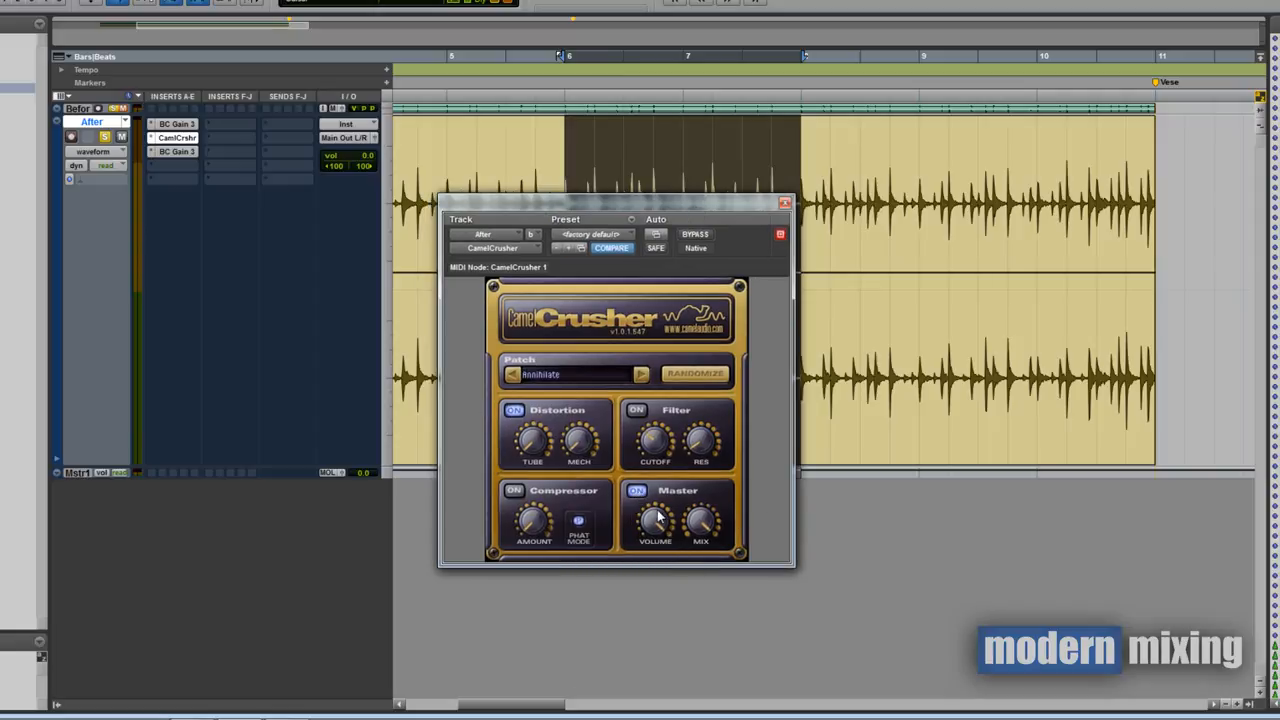
mouse_move(557, 462)
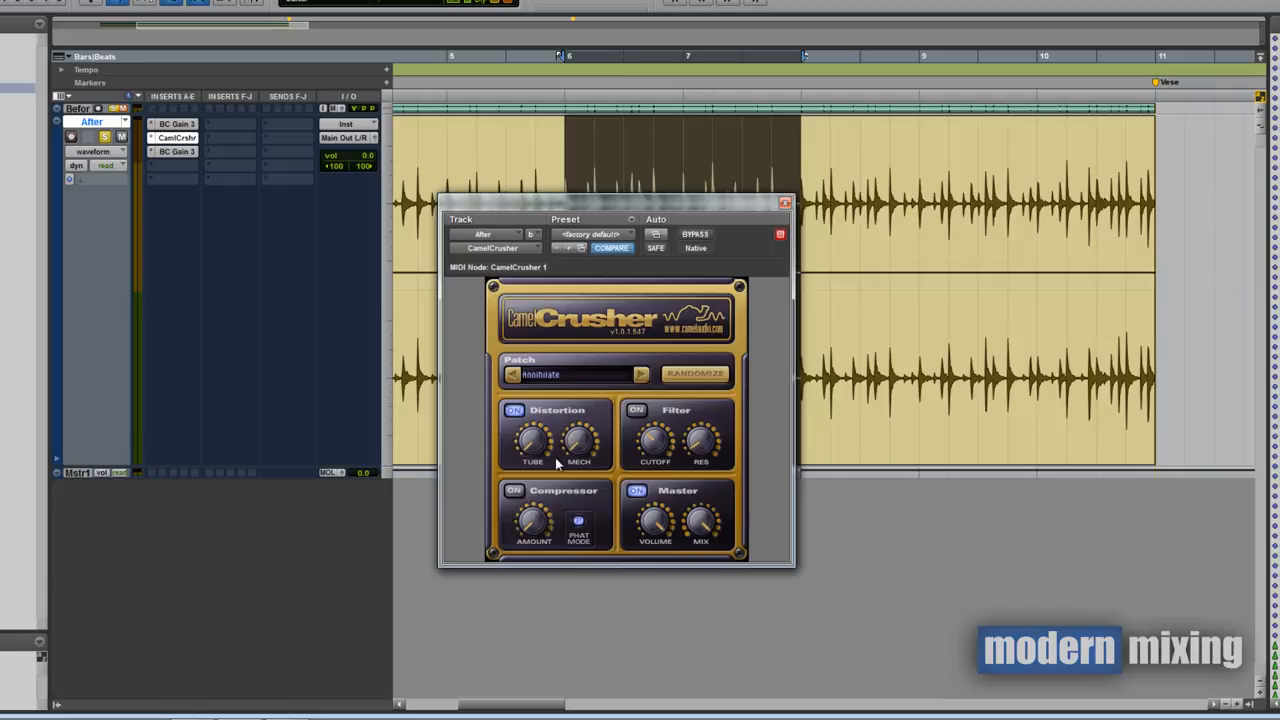
mouse_move(587, 491)
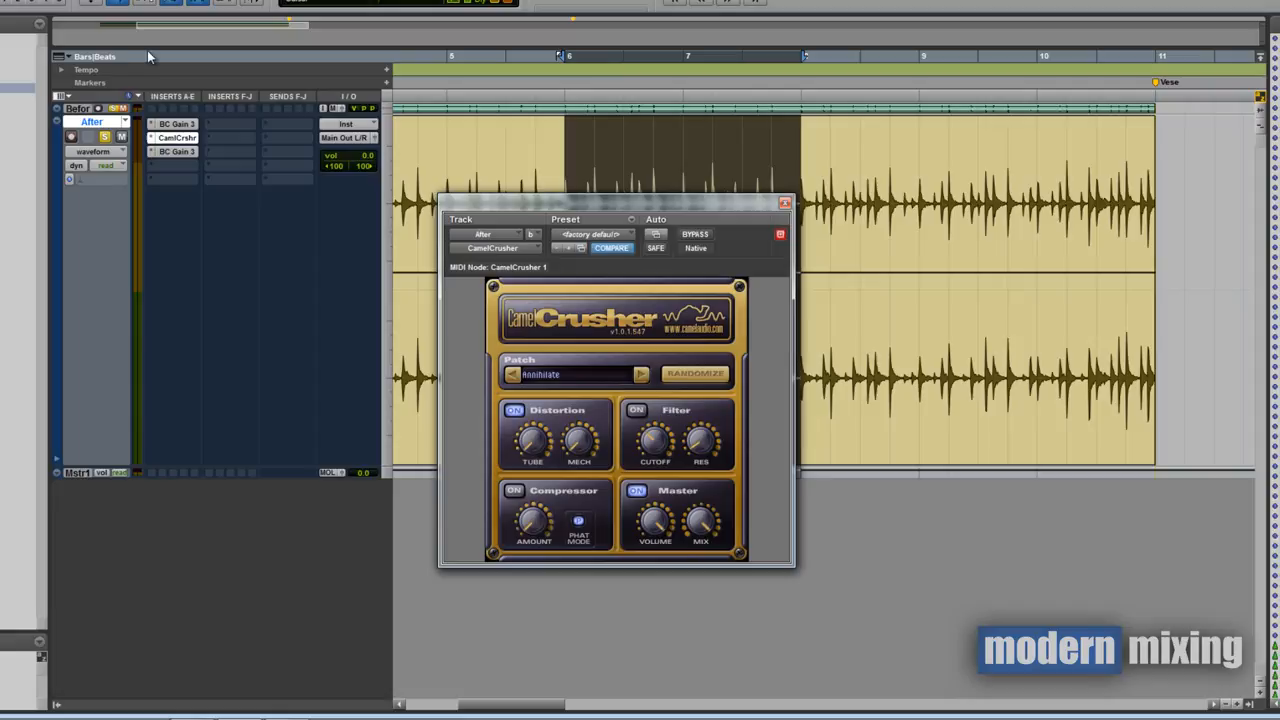
mouse_move(631, 399)
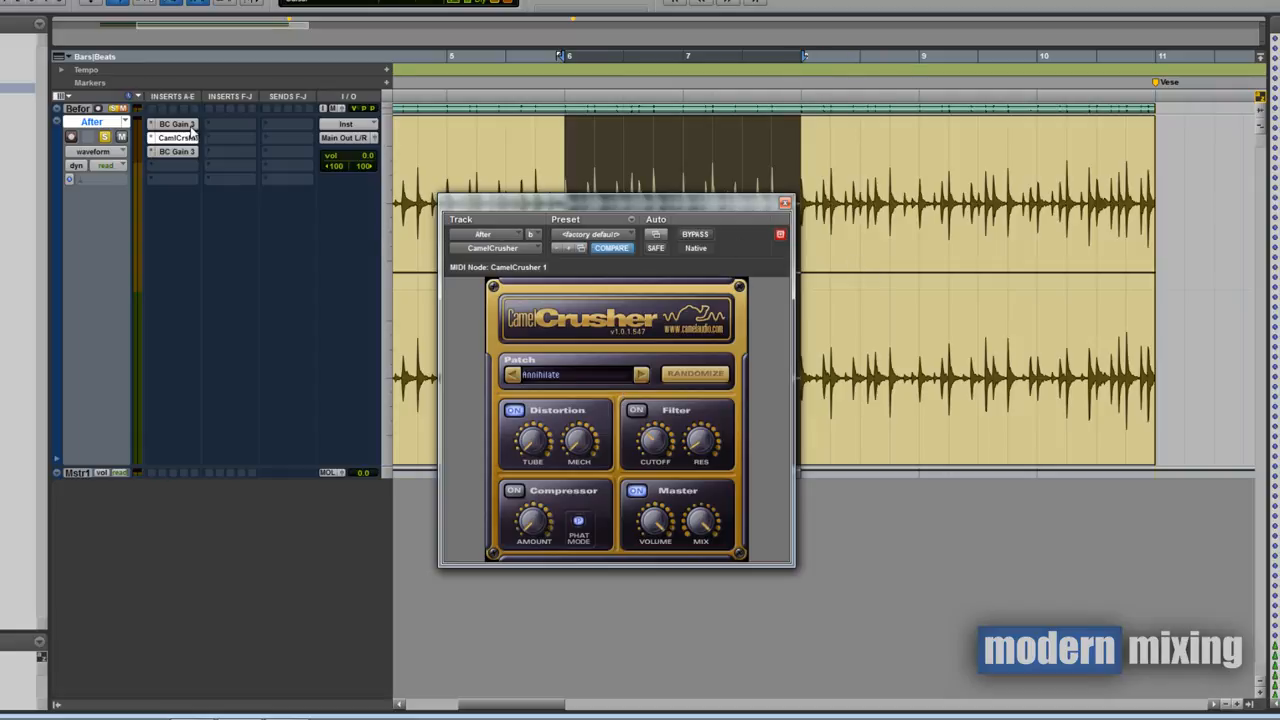
left_click(176, 123)
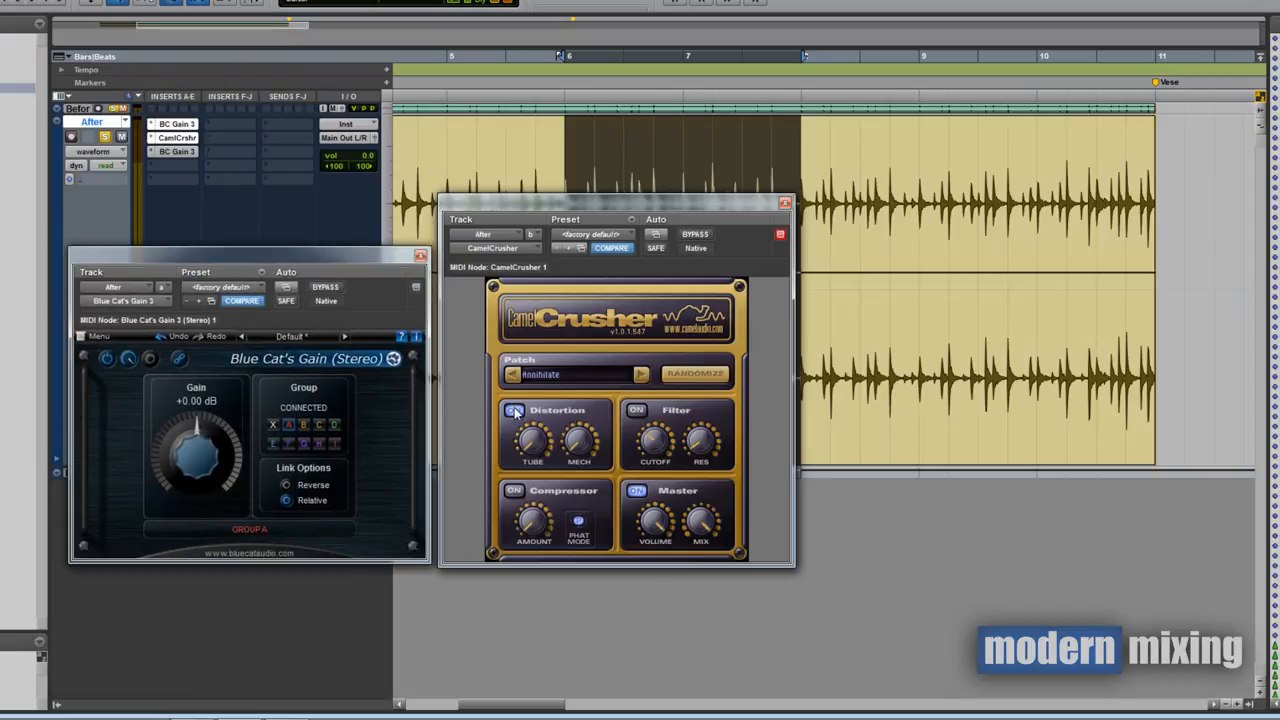
left_click(421, 254)
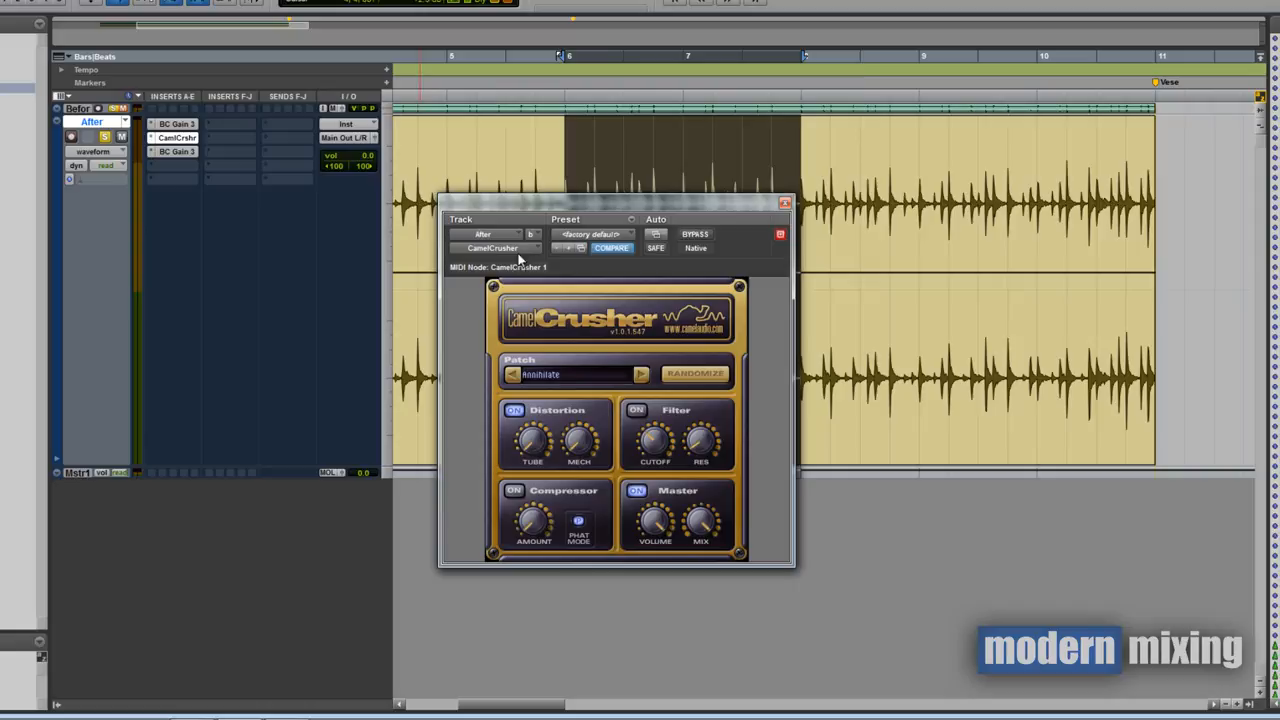
left_click(785, 203)
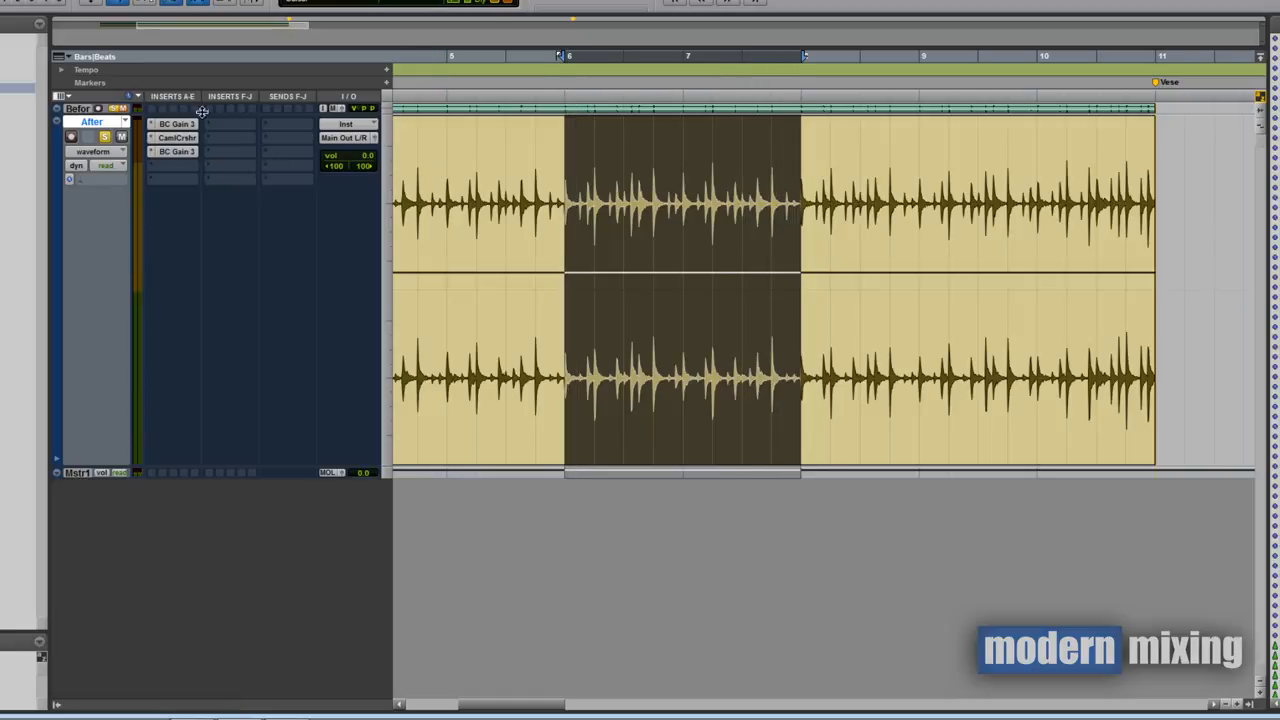
Reopen both Blue Cat's Gain windows and settle the linked pair at +13 dB and -13 dB
left_click(176, 123)
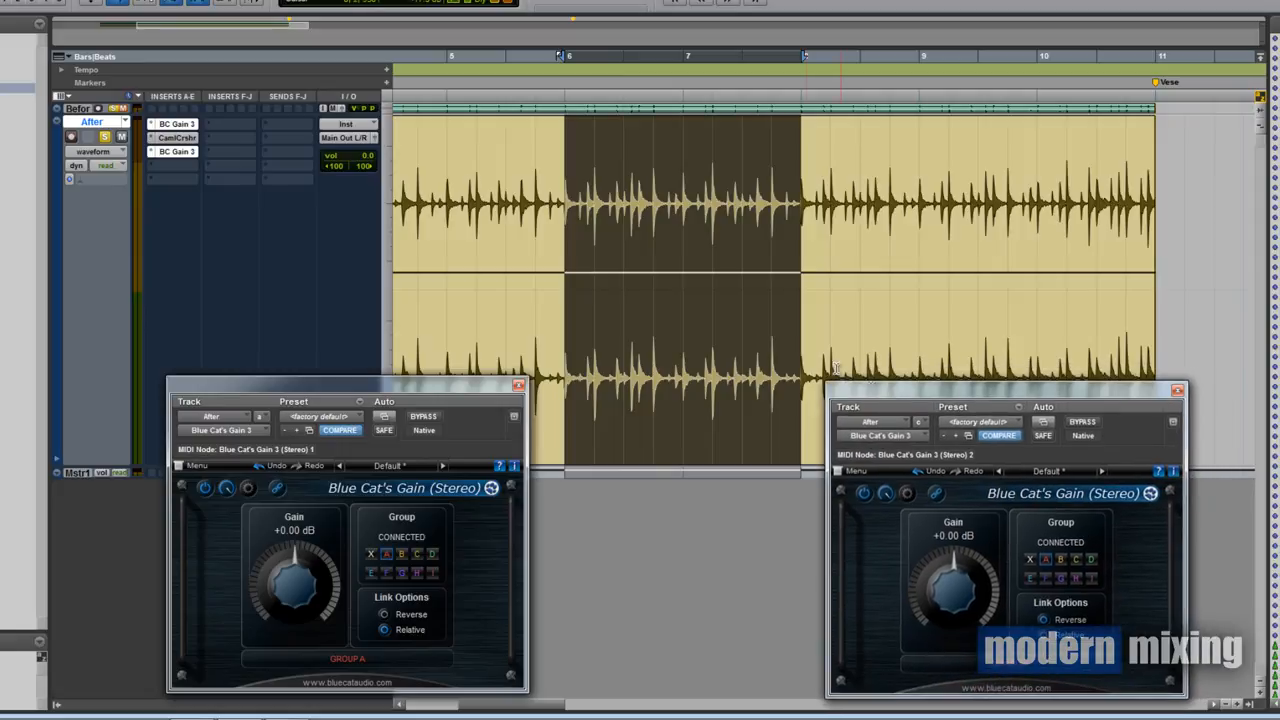
mouse_move(349, 137)
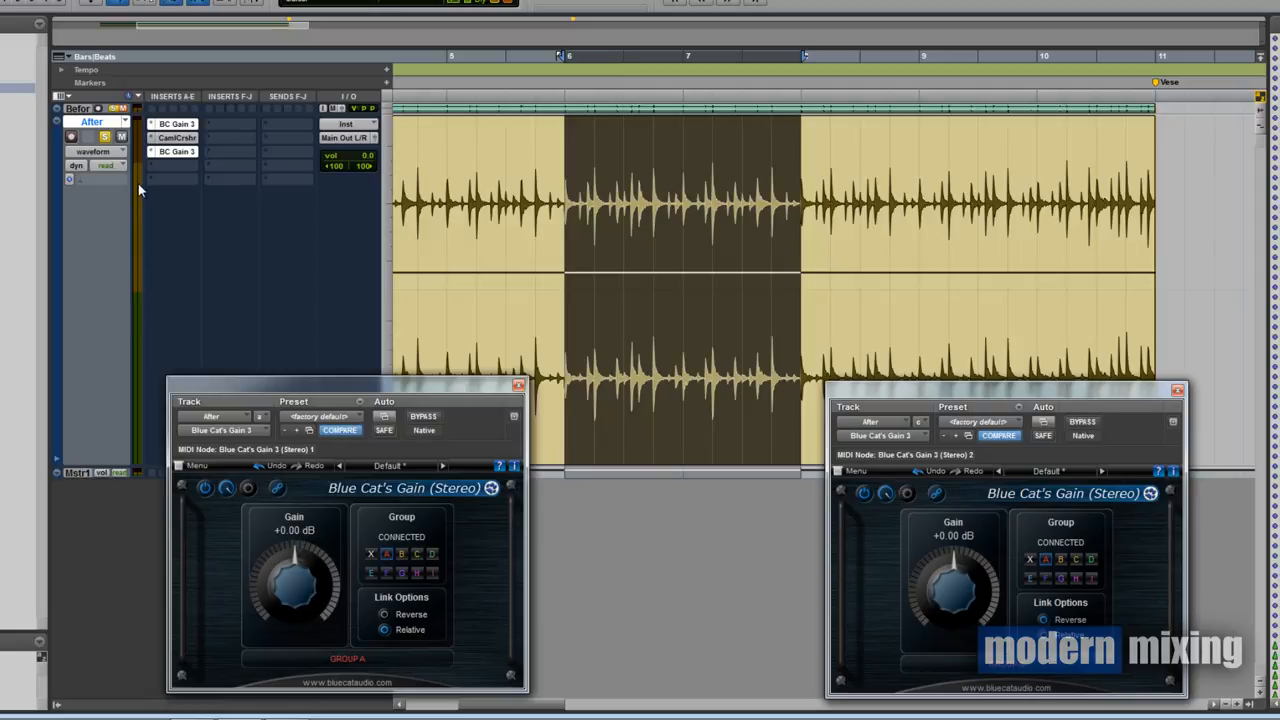
mouse_move(135, 307)
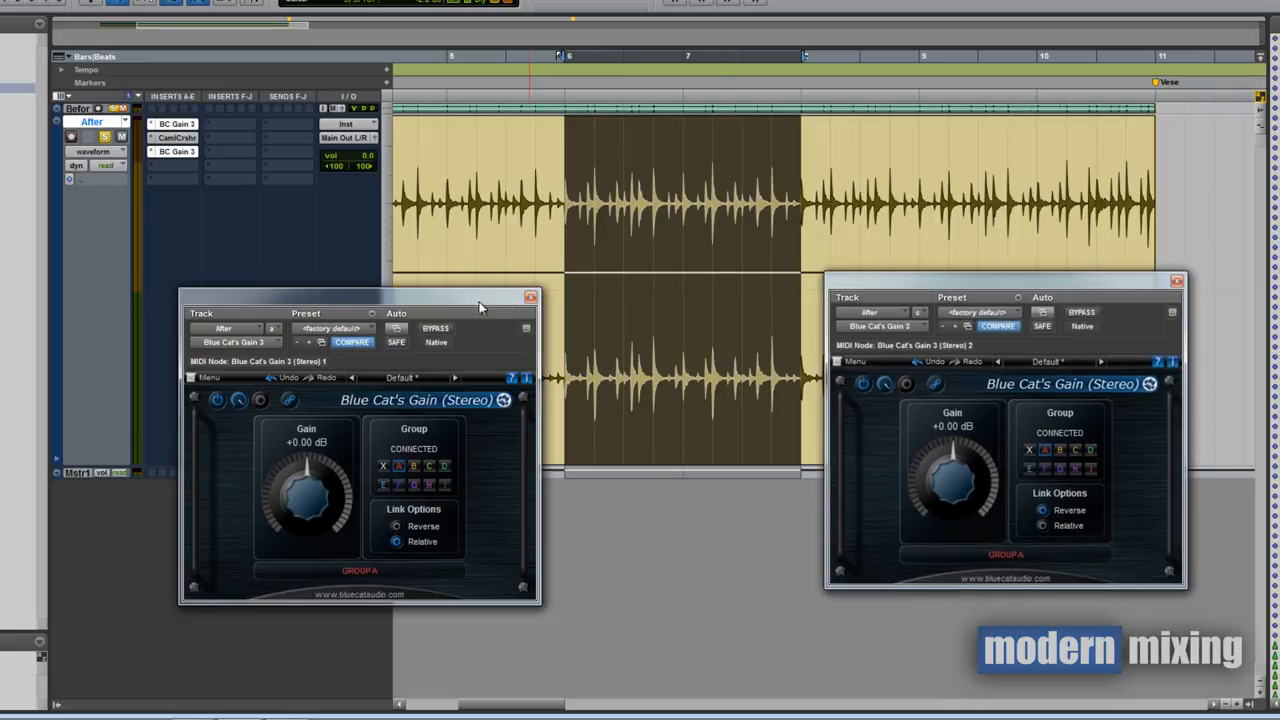
left_click_drag(360, 297, 360, 282)
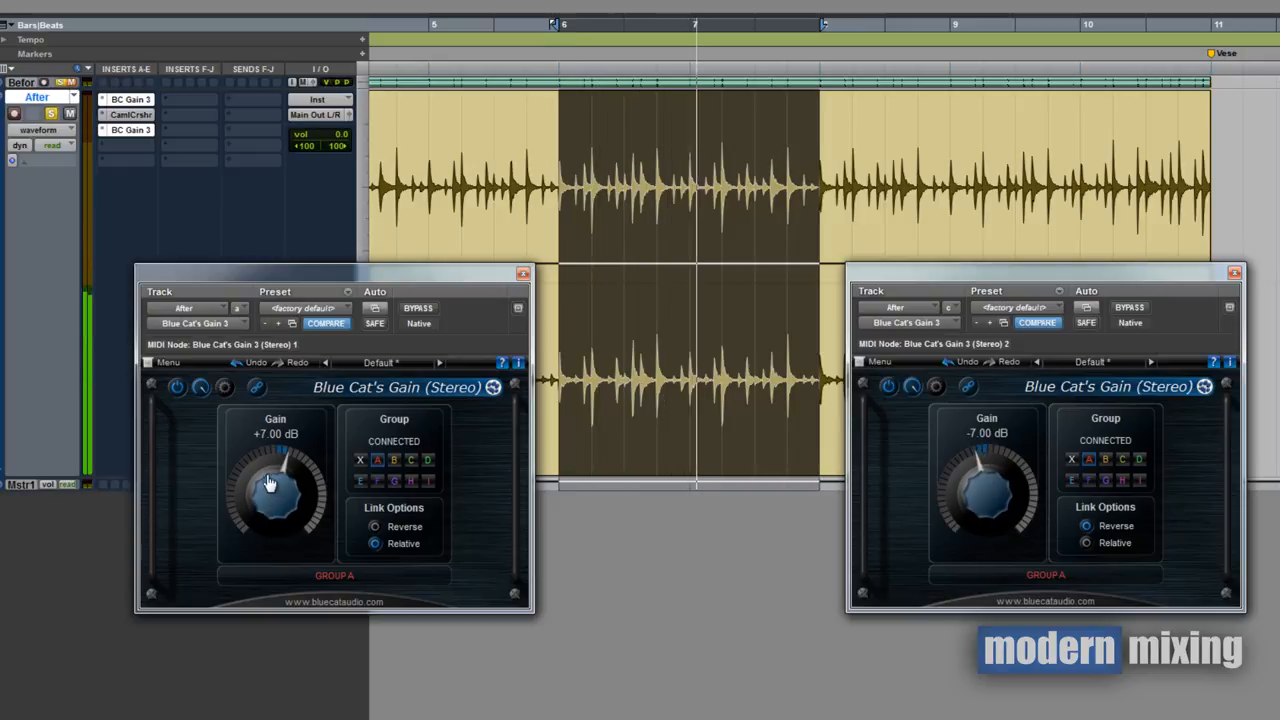
left_click_drag(270, 485, 267, 455)
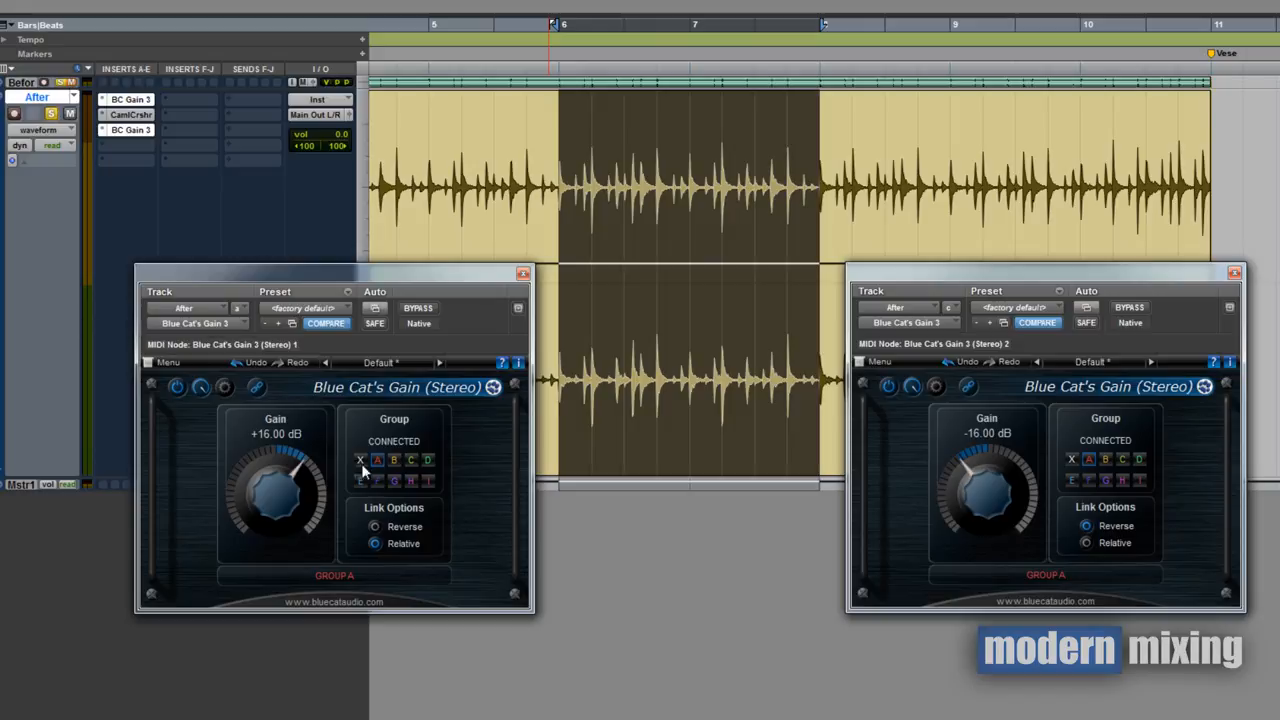
mouse_move(362, 470)
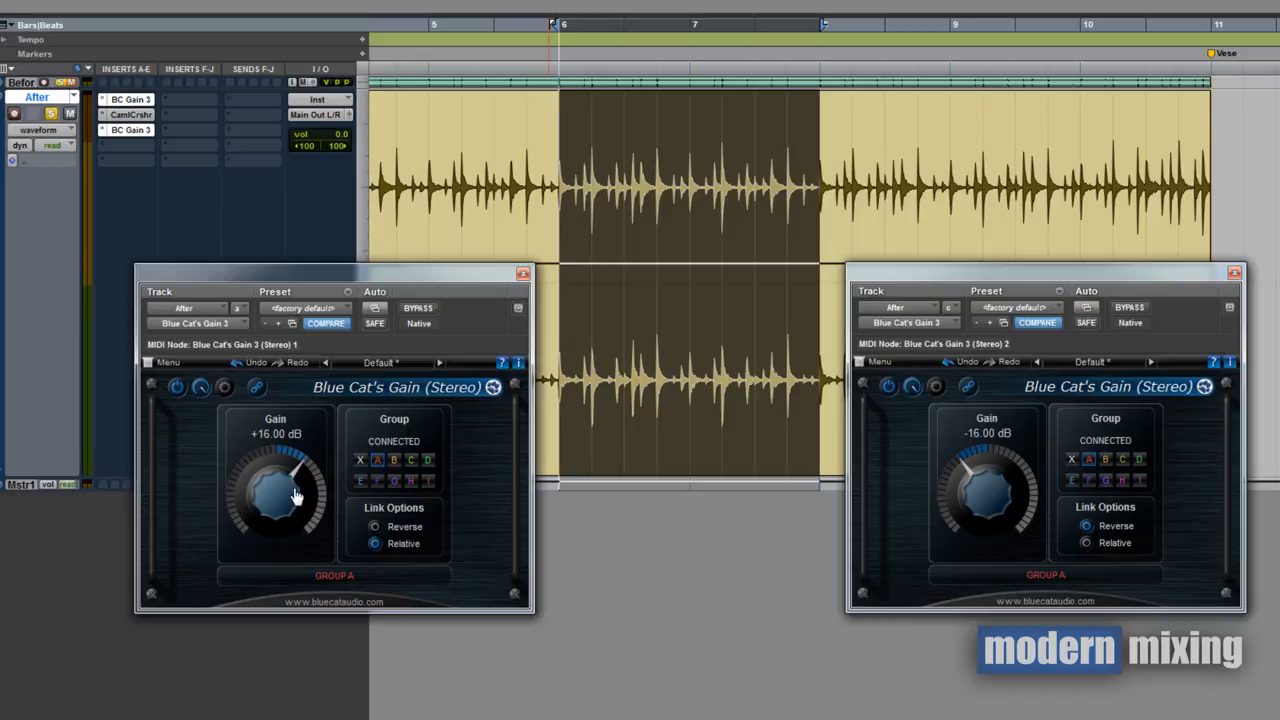
left_click_drag(280, 470, 275, 505)
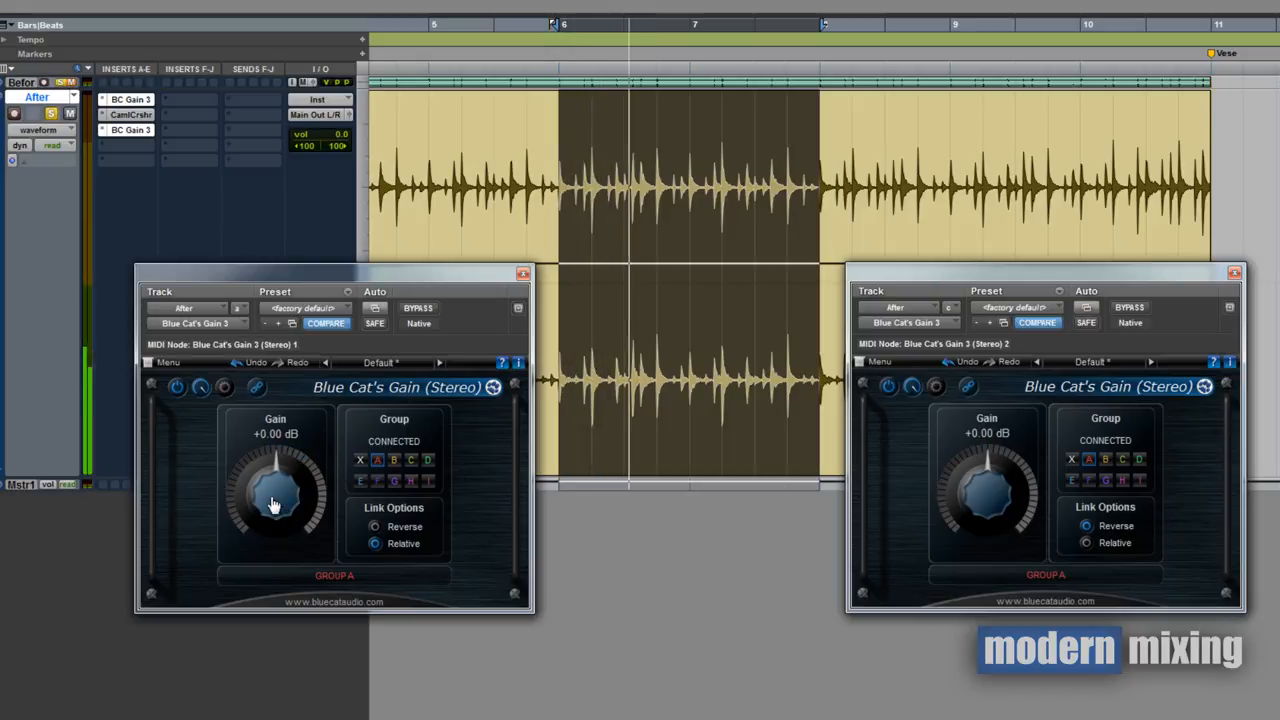
left_click_drag(275, 505, 280, 460)
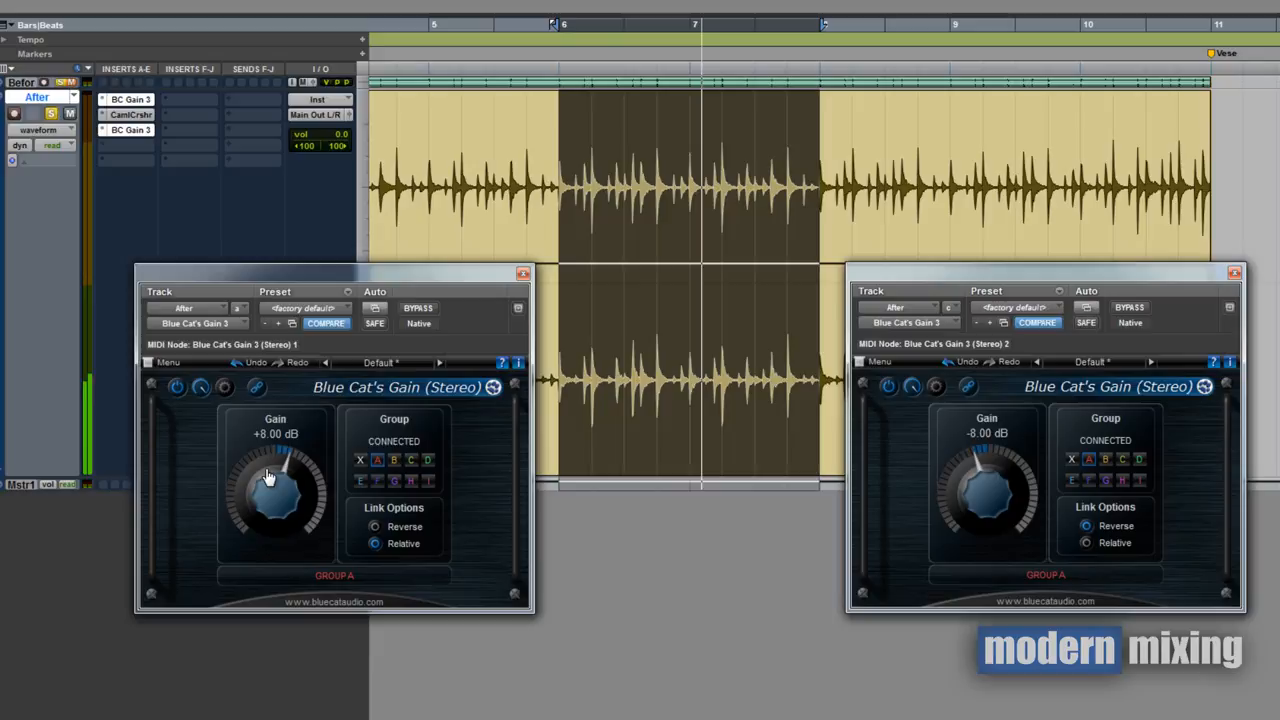
left_click_drag(275, 490, 285, 455)
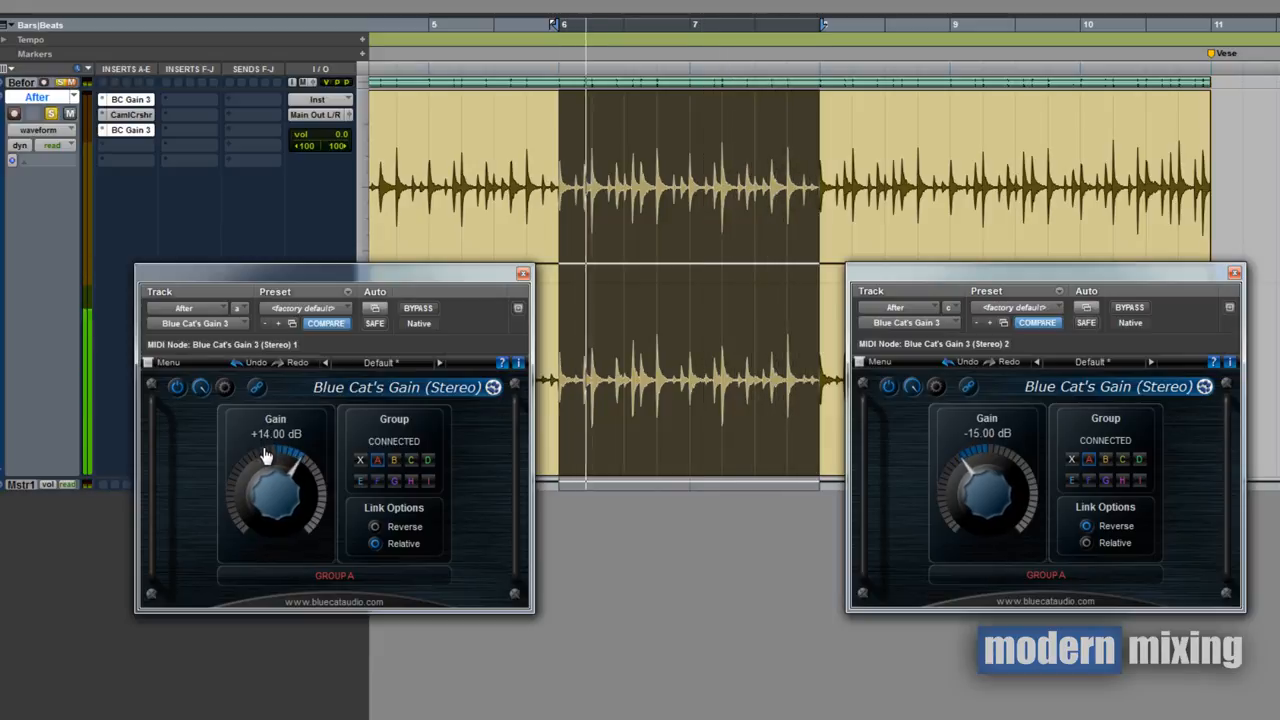
left_click_drag(275, 455, 272, 490)
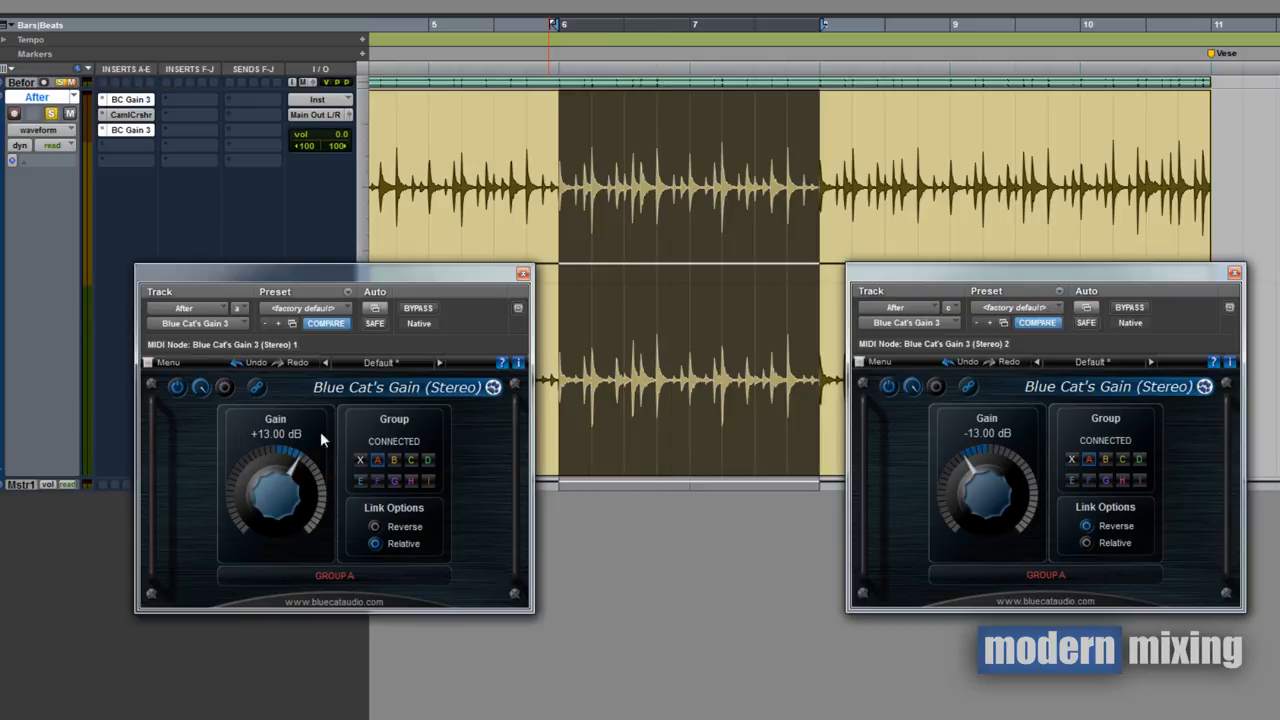
mouse_move(338, 445)
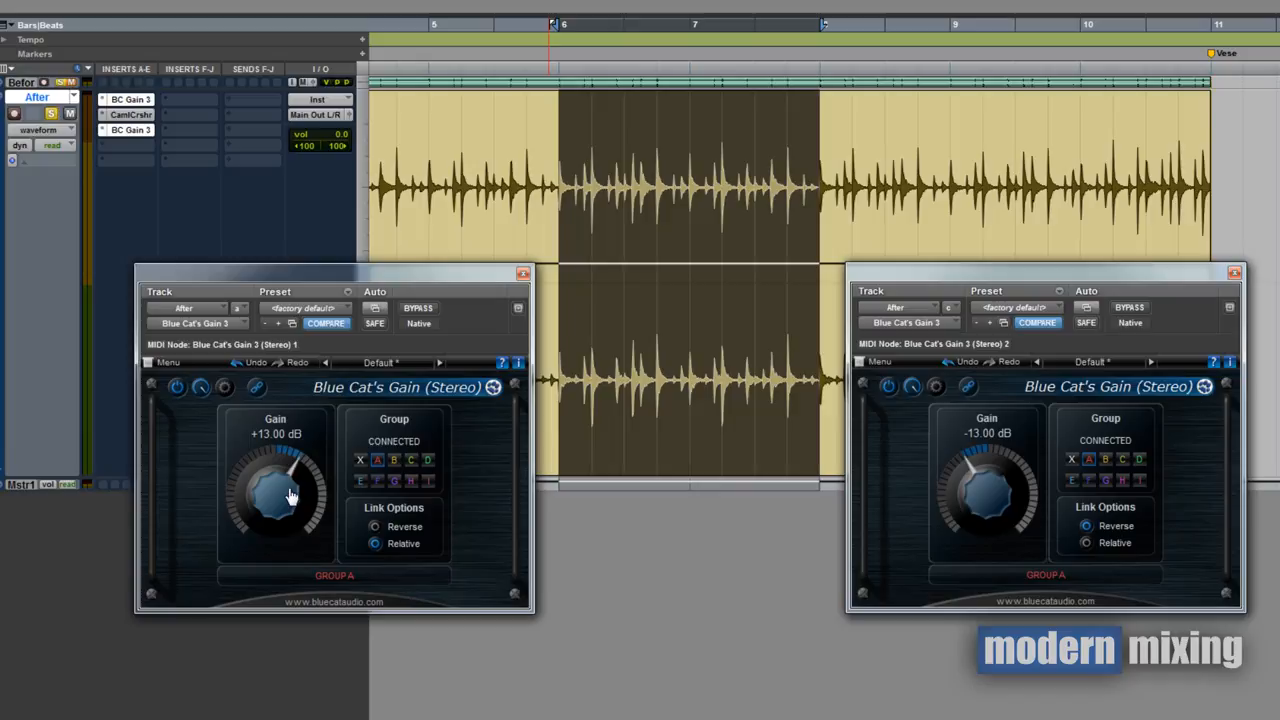
mouse_move(147, 312)
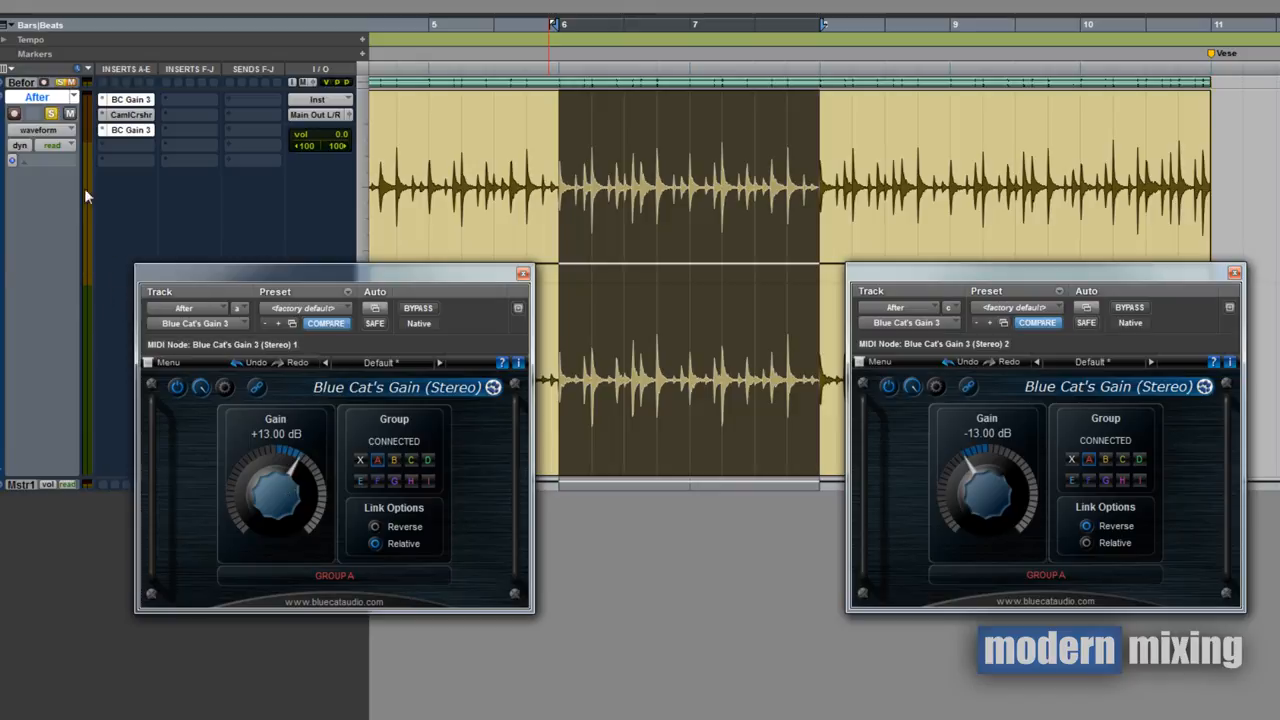
mouse_move(65, 245)
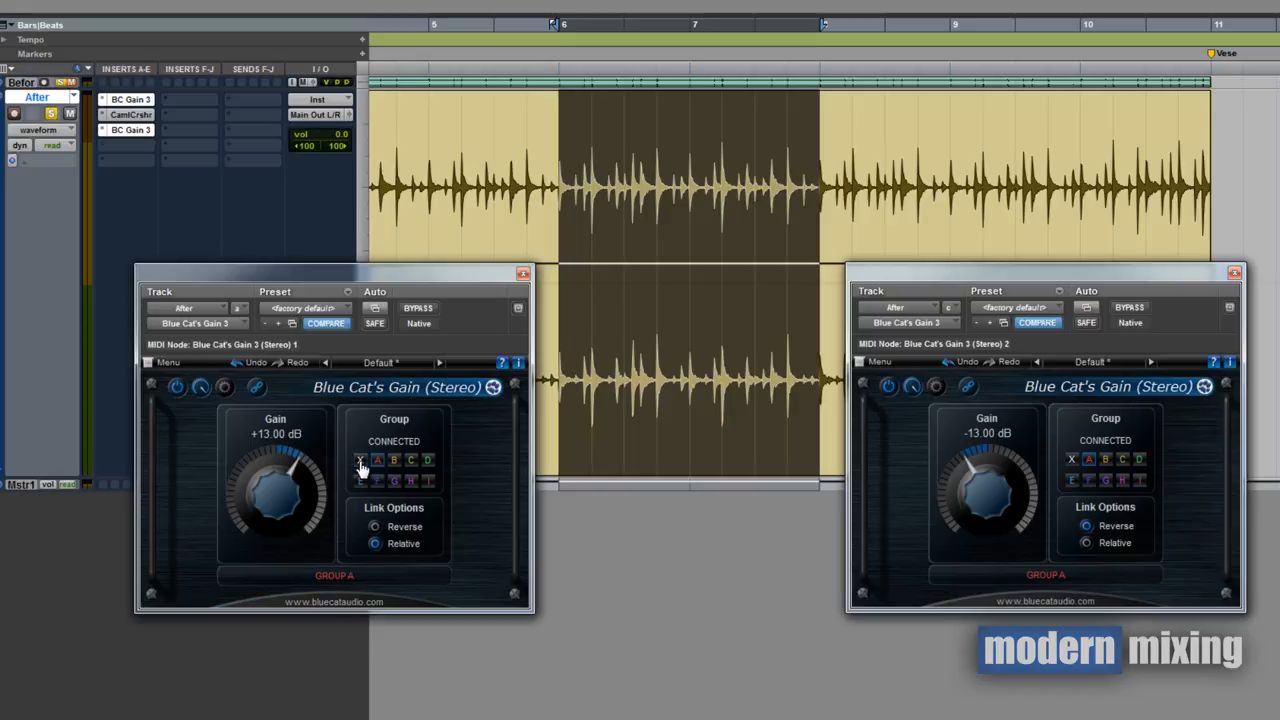
Disconnect the gain plugins from their group and bring up the plug-in list for a new insert
left_click(361, 460)
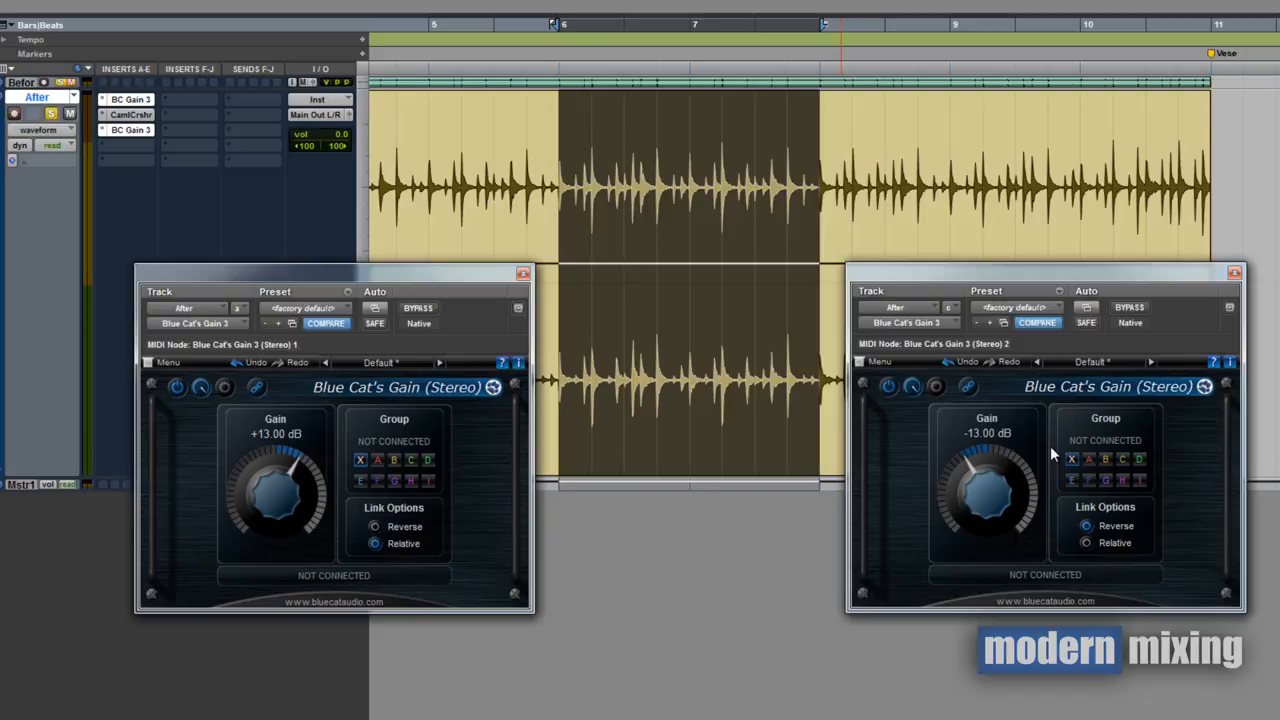
left_click(150, 145)
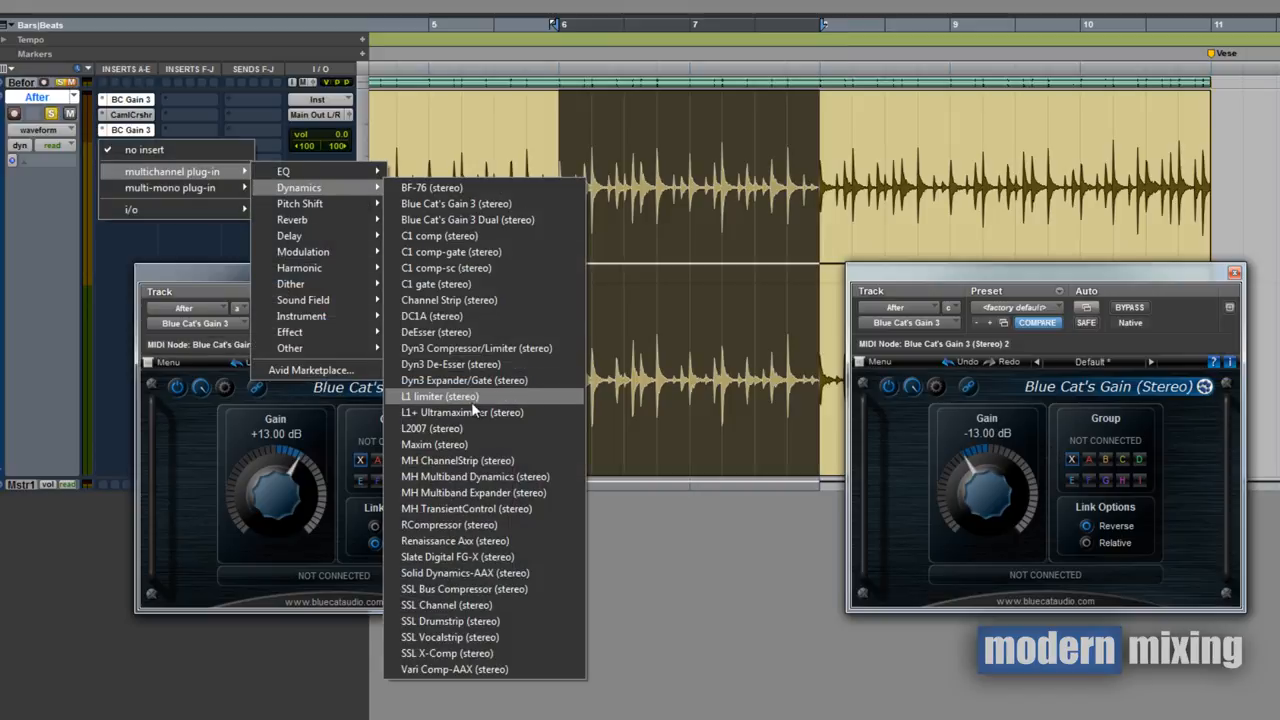
Insert the L1 limiter after the gains and lower its threshold to about -12.7 dB
left_click(438, 396)
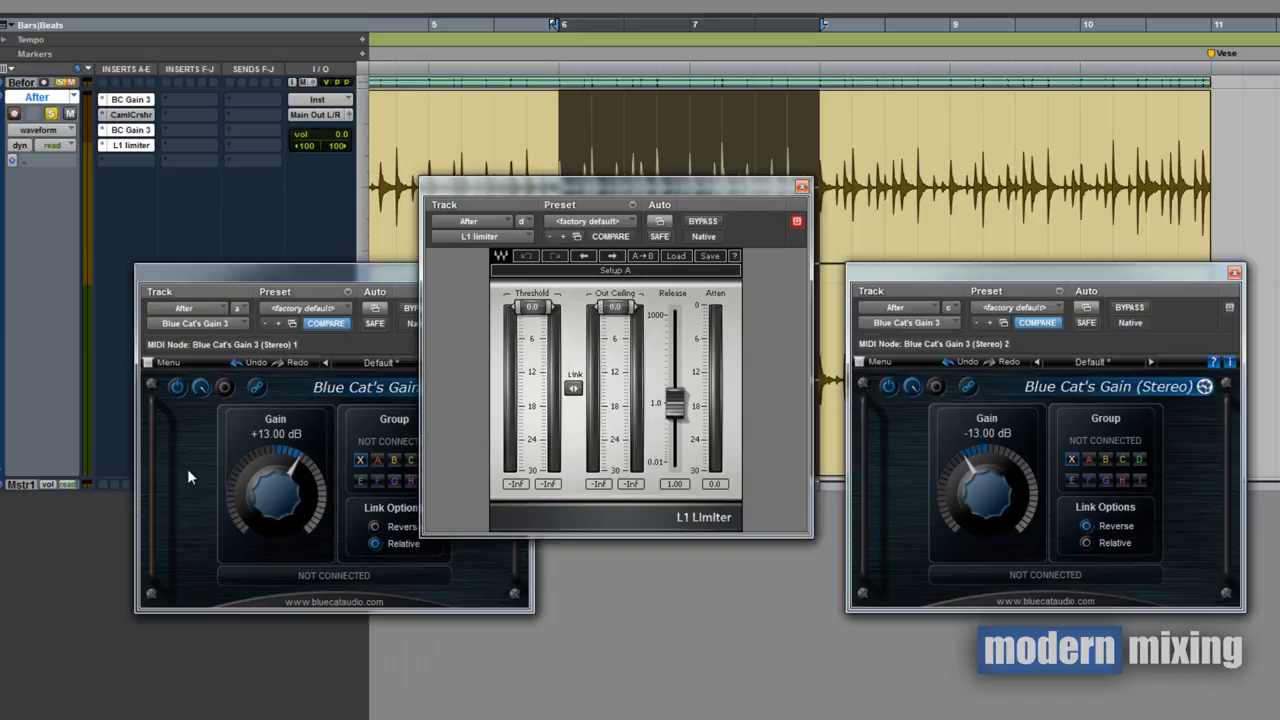
mouse_move(573, 357)
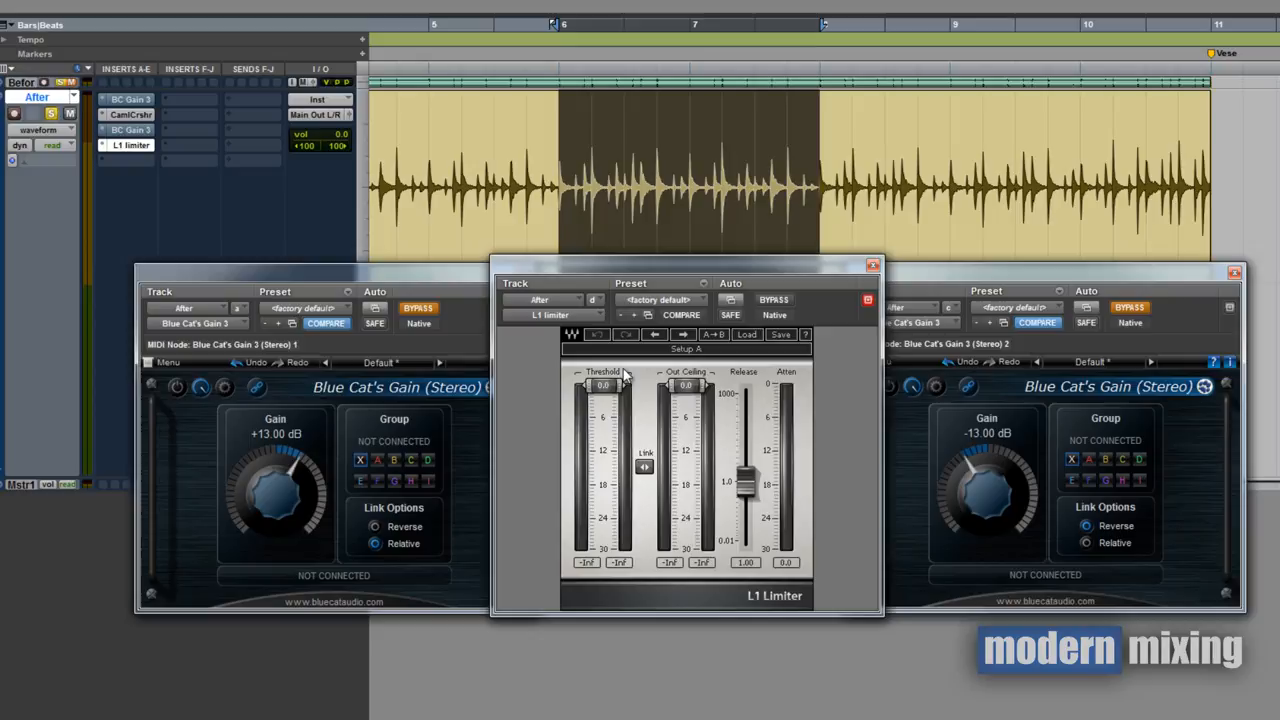
mouse_move(650, 432)
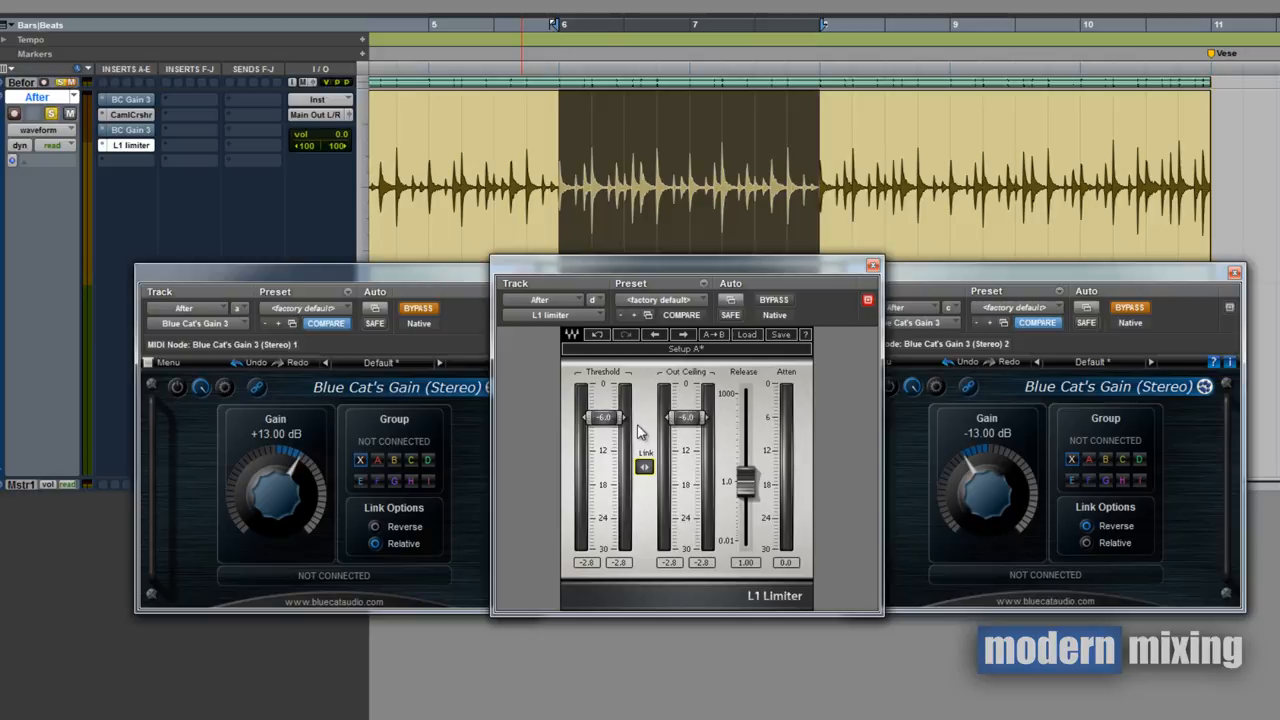
mouse_move(148, 116)
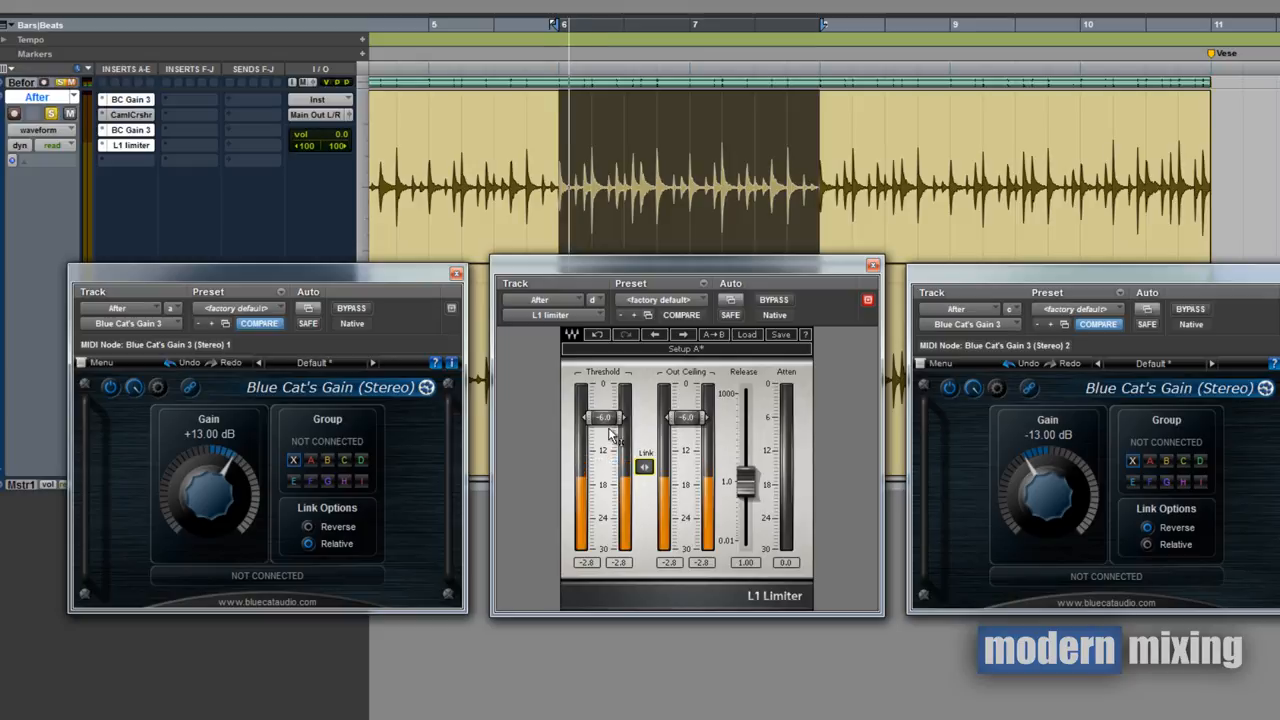
left_click_drag(605, 417, 605, 440)
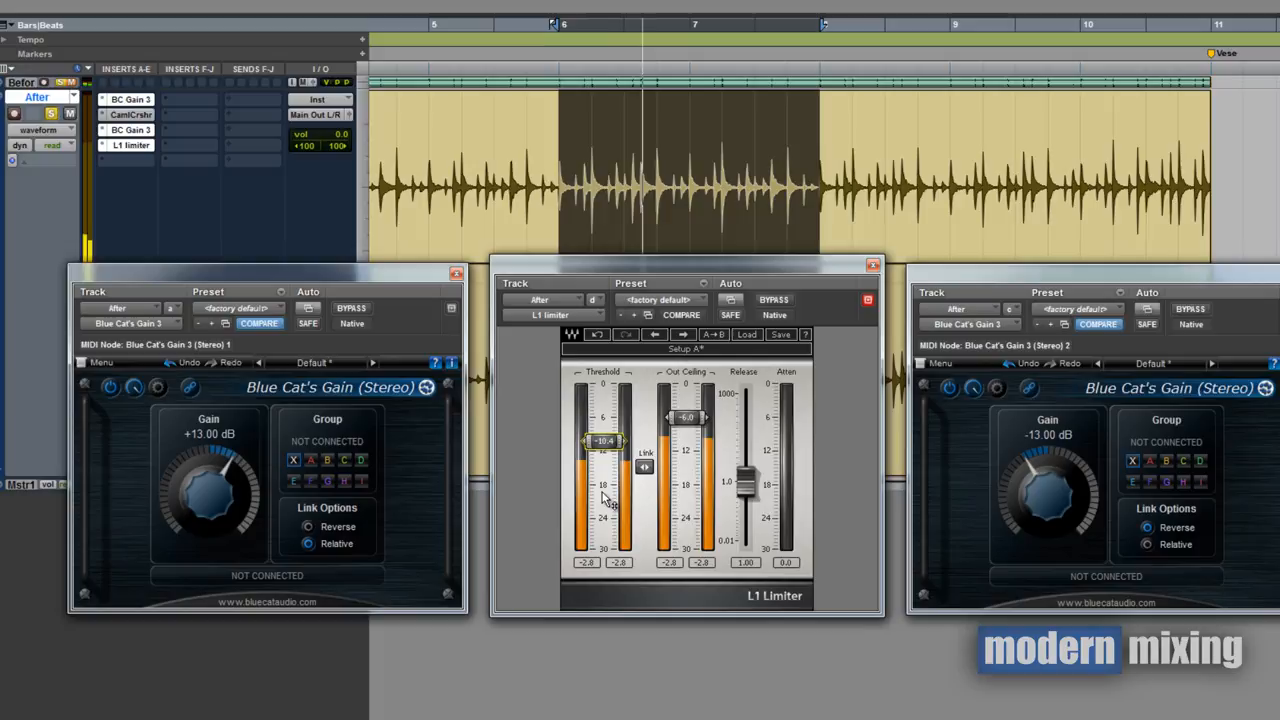
left_click_drag(605, 440, 605, 447)
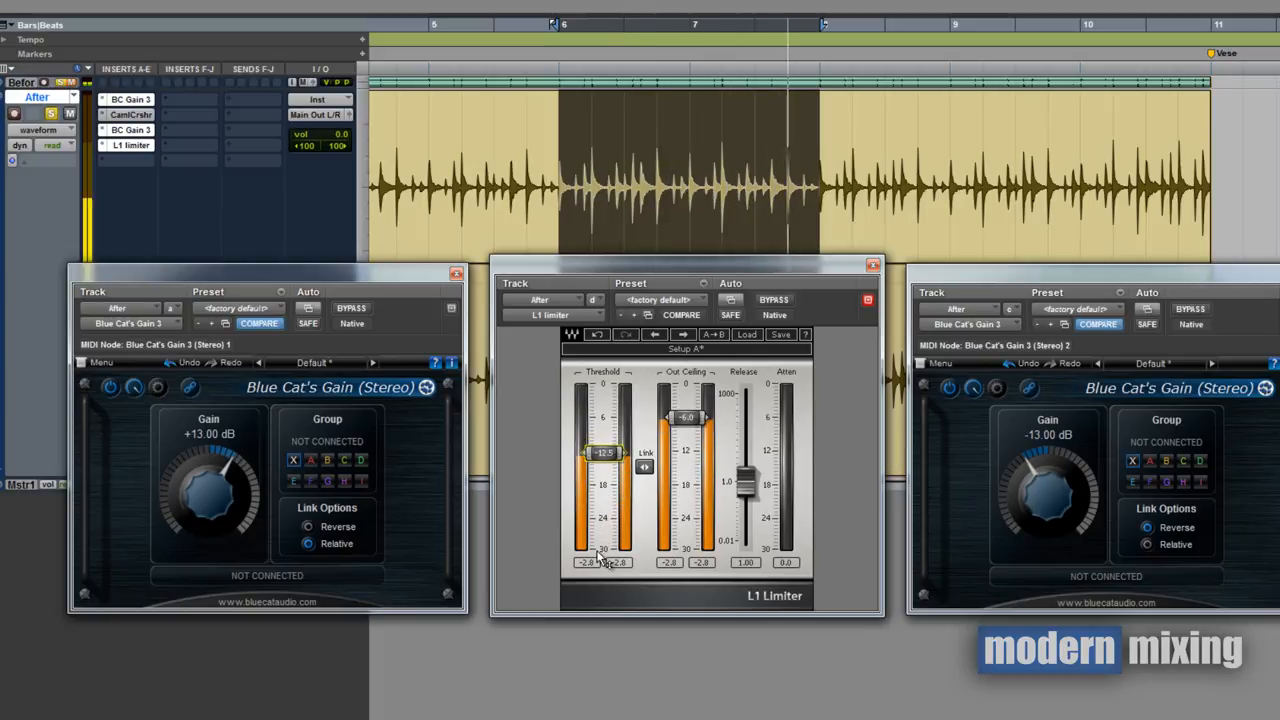
left_click_drag(603, 451, 603, 455)
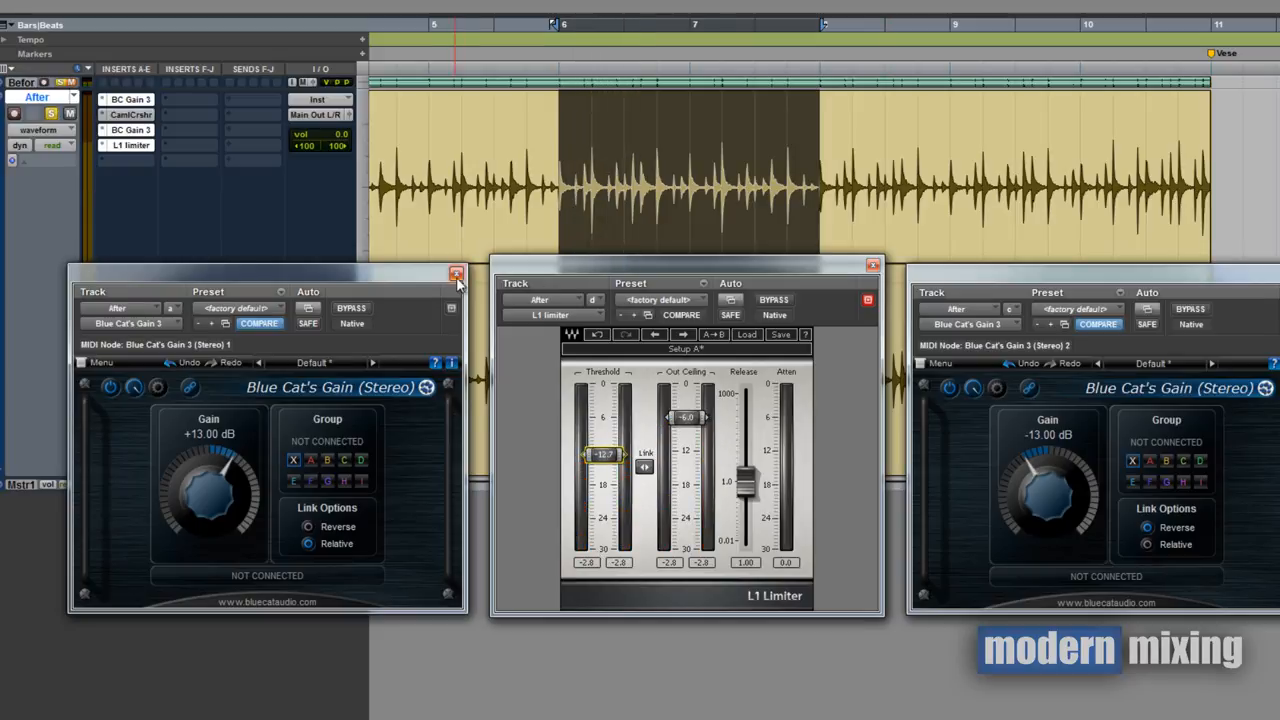
Close the first Blue Cat's Gain plugin window
left_click(456, 273)
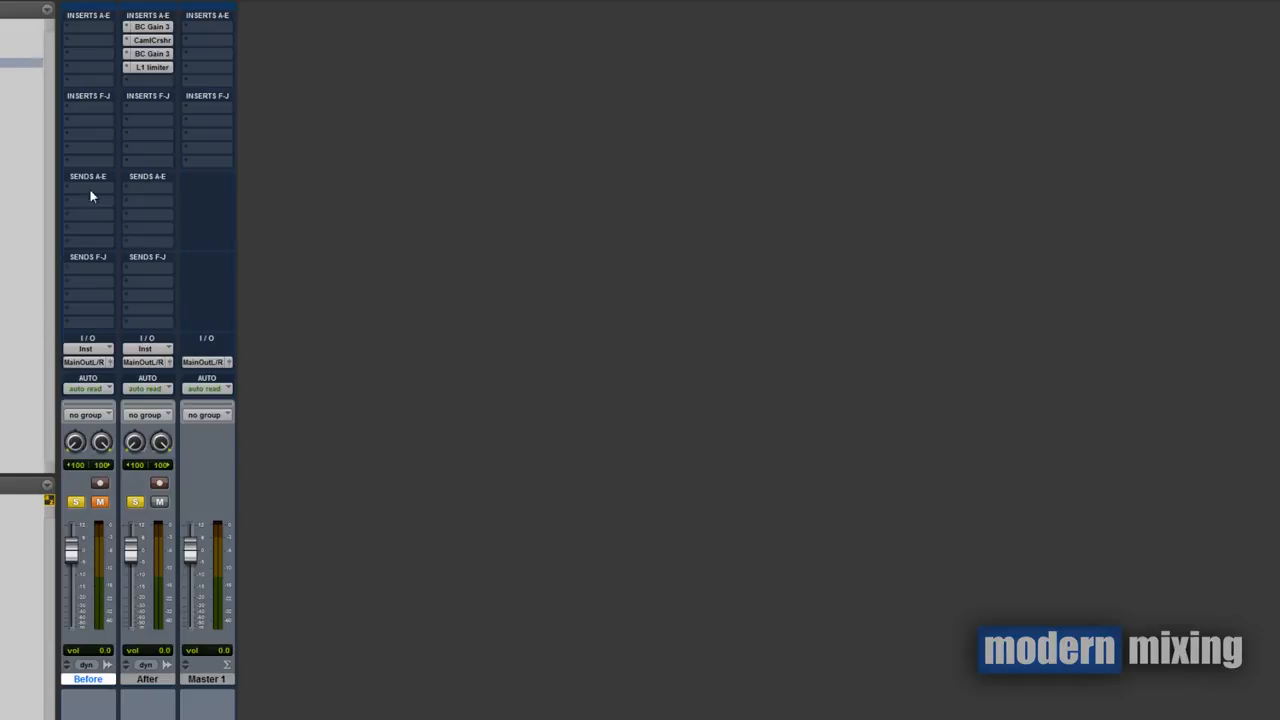
mouse_move(95, 585)
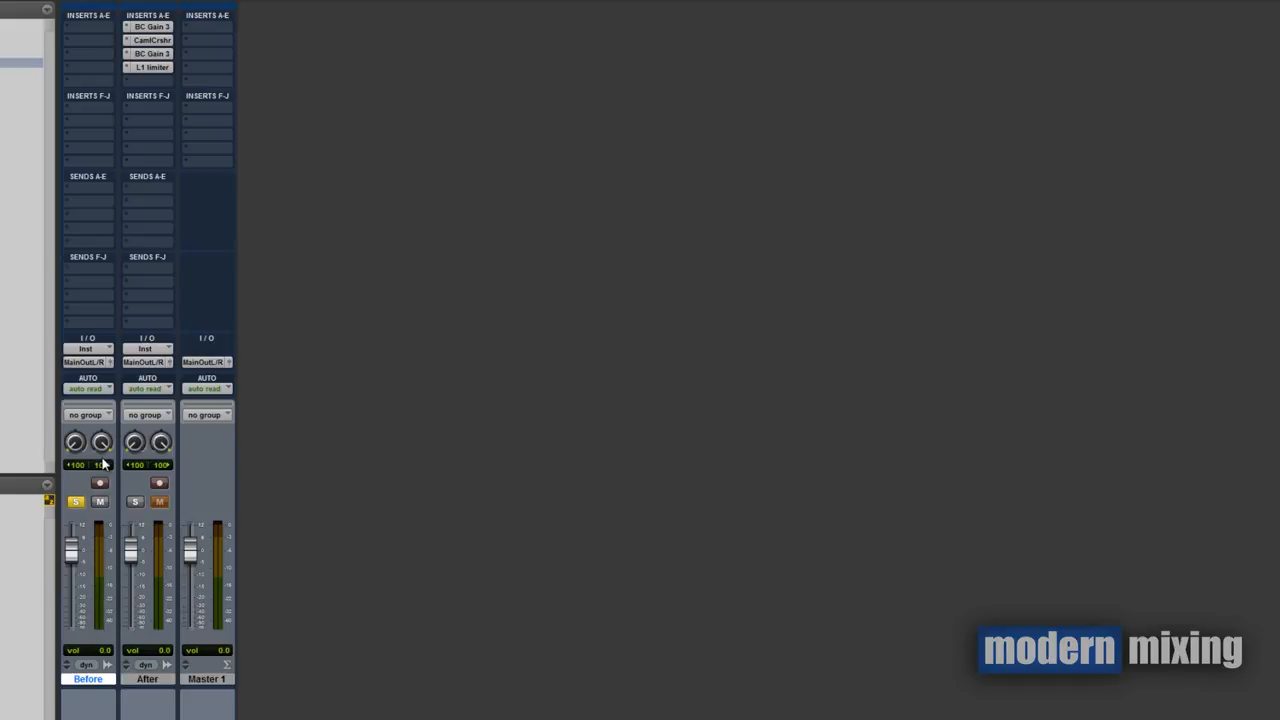
mouse_move(137, 521)
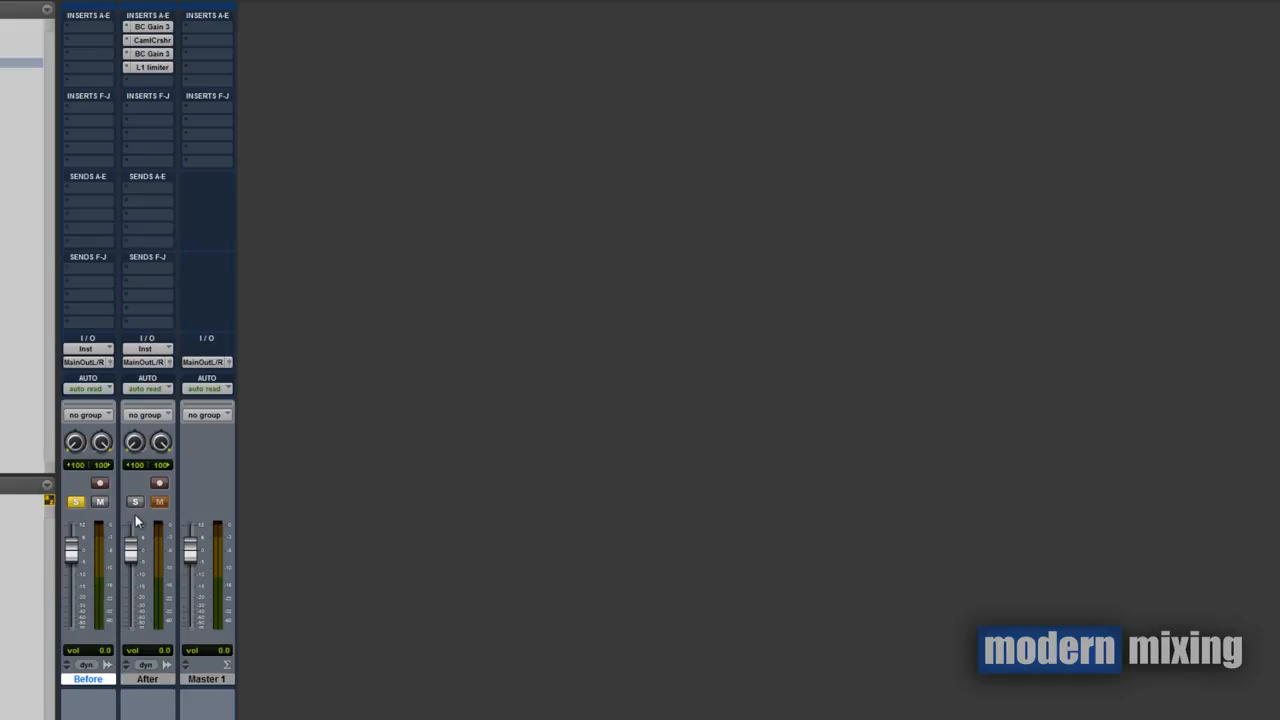
Toggle the mixer mute buttons to mute After and compare it against Before
left_click(160, 501)
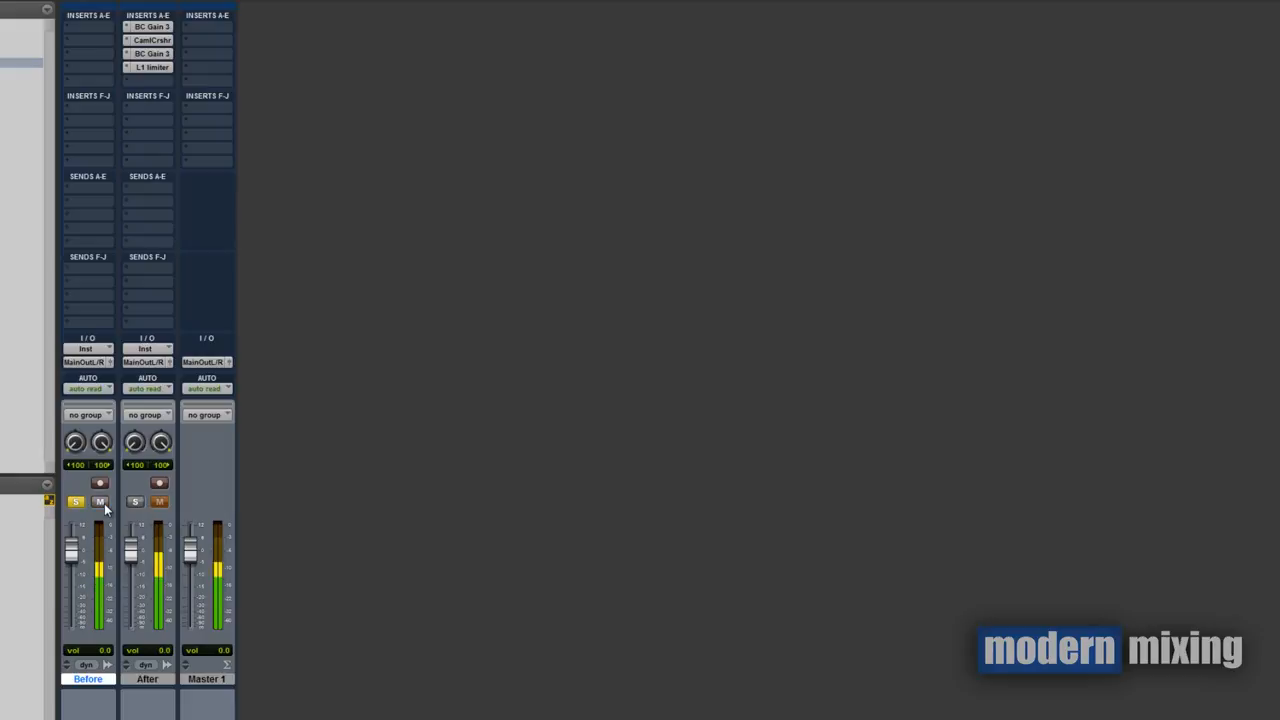
mouse_move(100, 502)
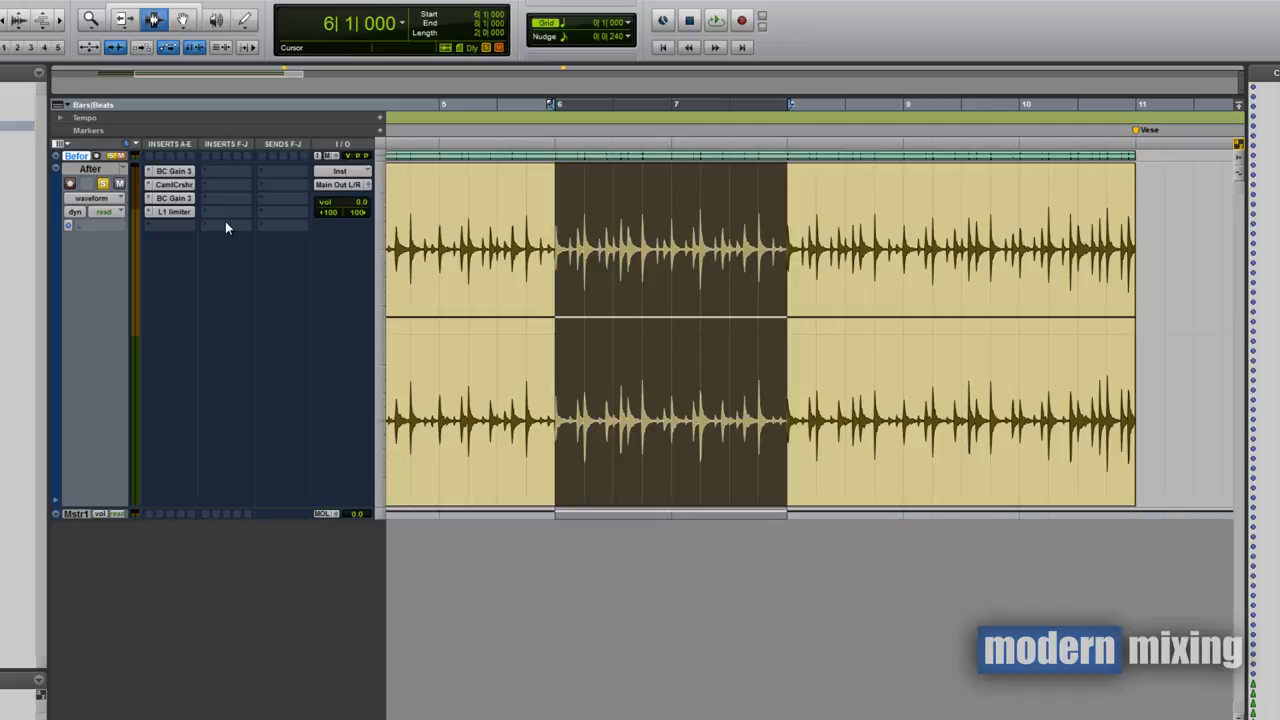
mouse_move(246, 265)
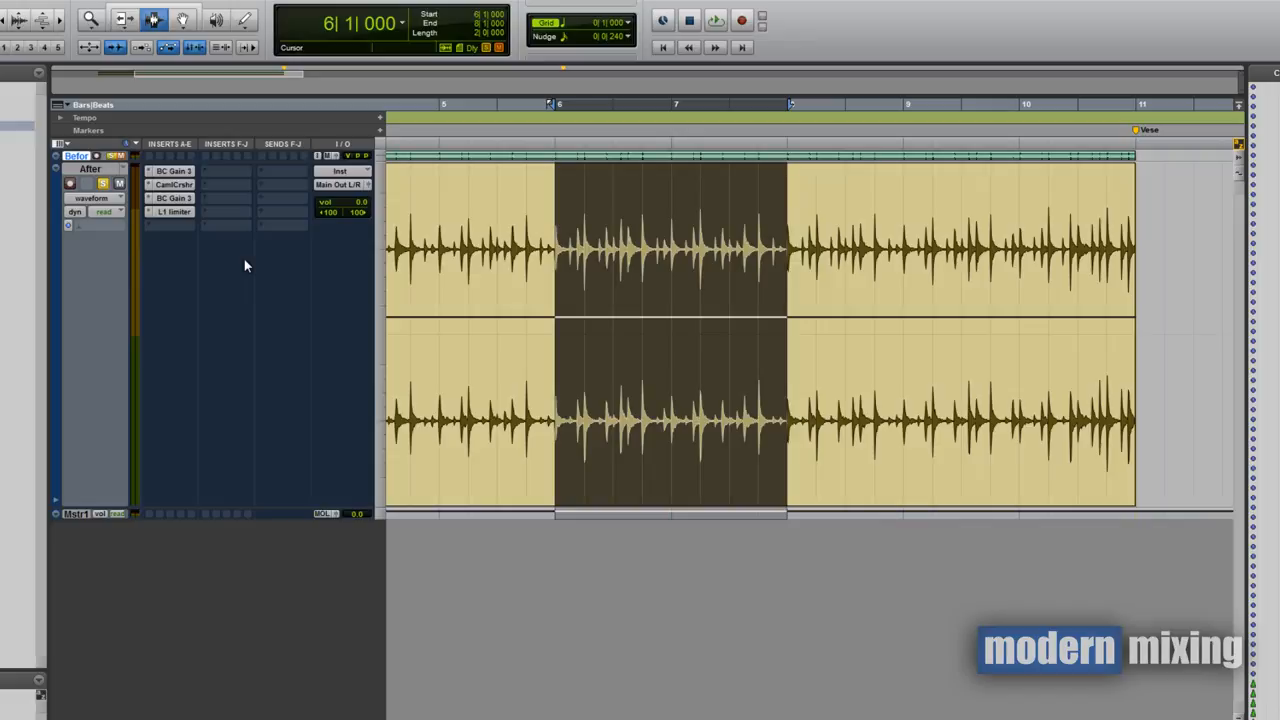
mouse_move(197, 173)
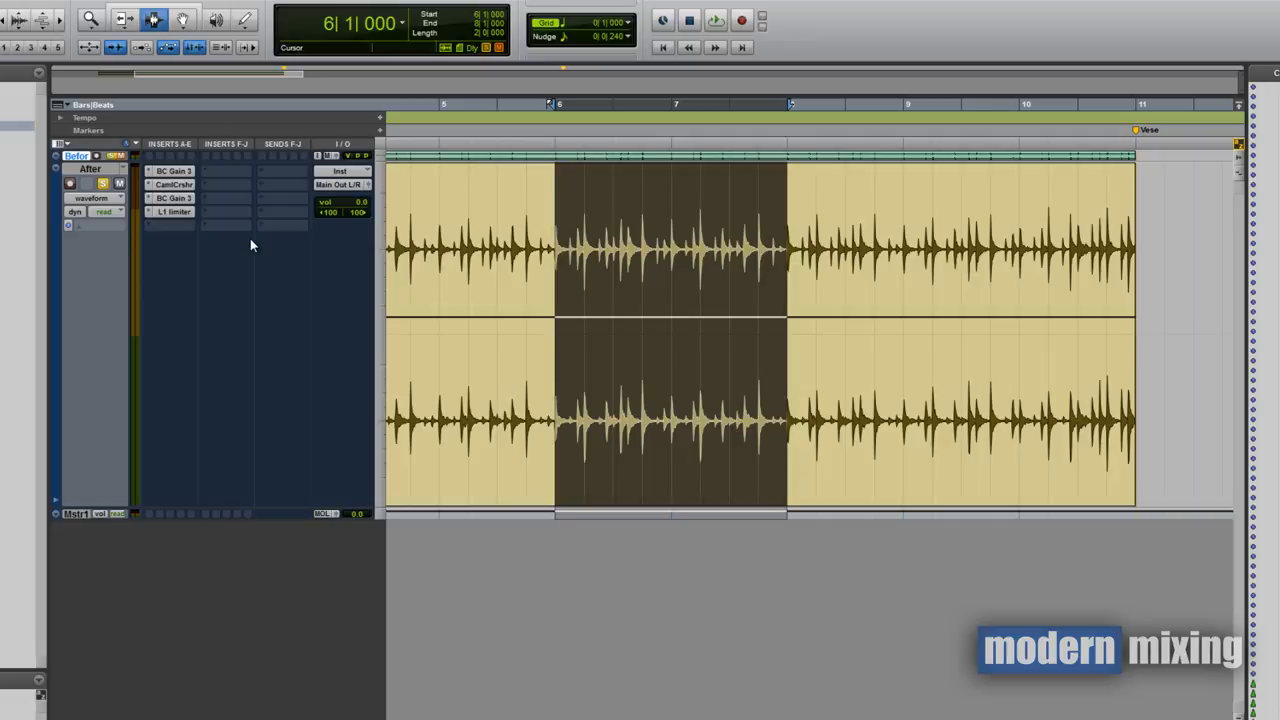
mouse_move(538, 677)
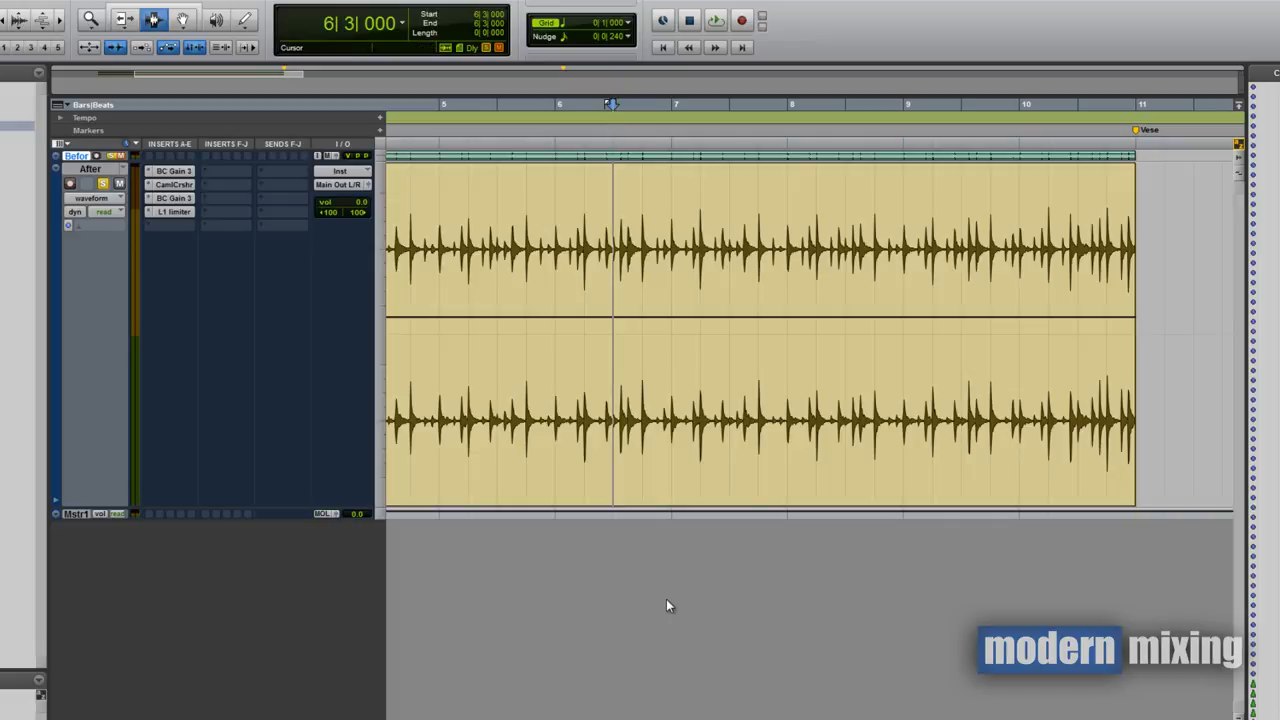
mouse_move(654, 584)
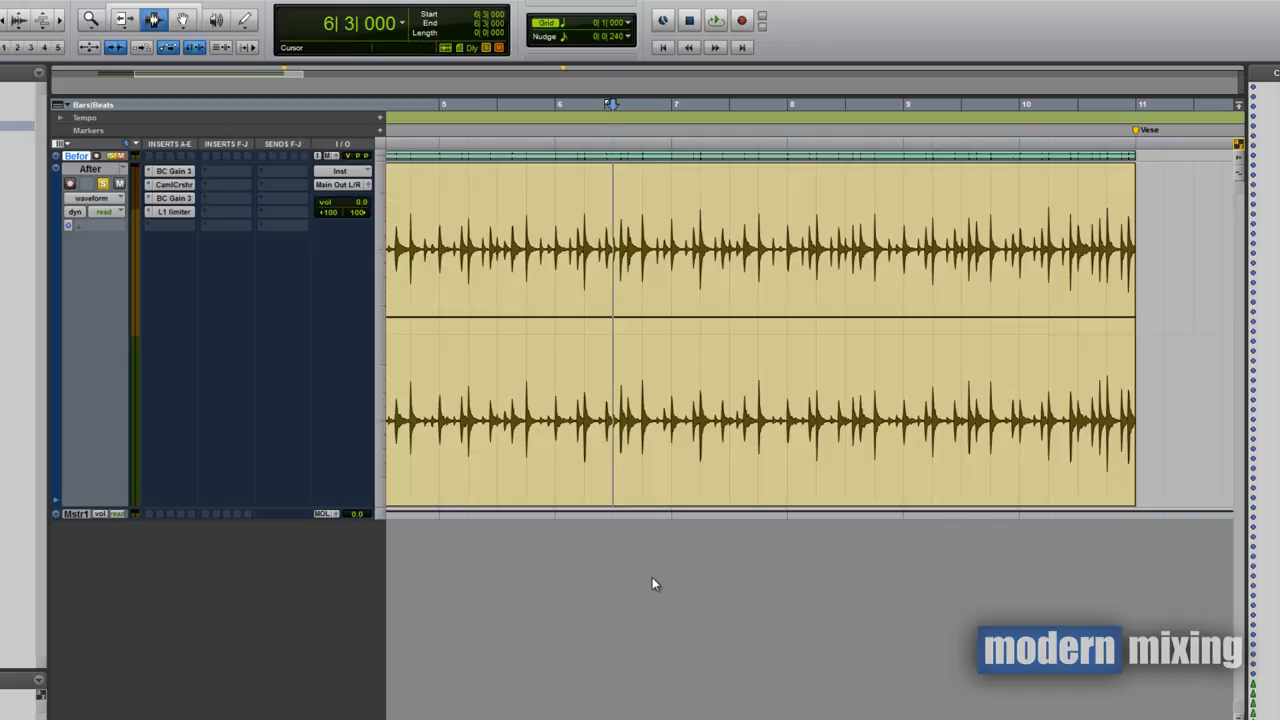